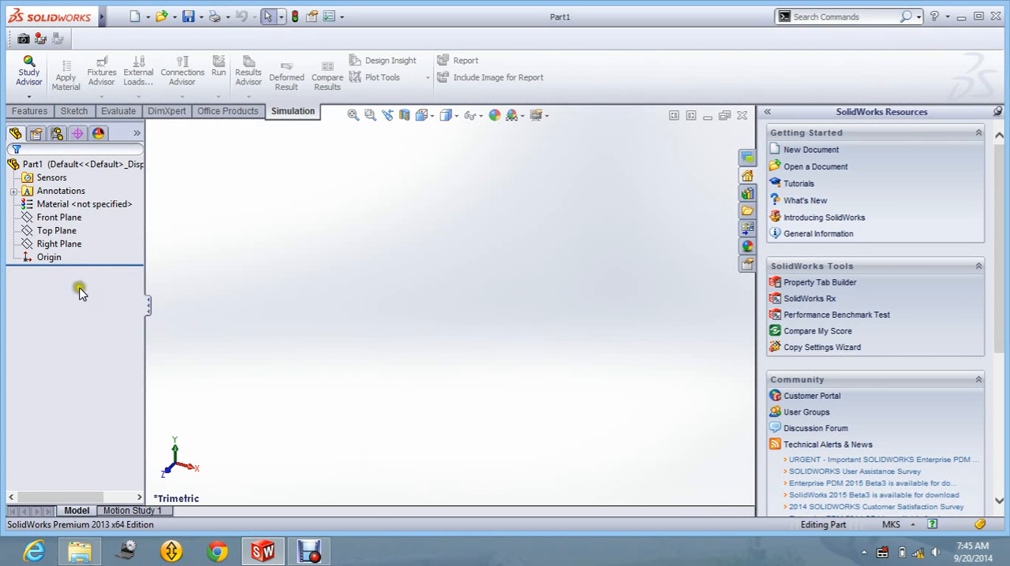
mouse_move(92, 287)
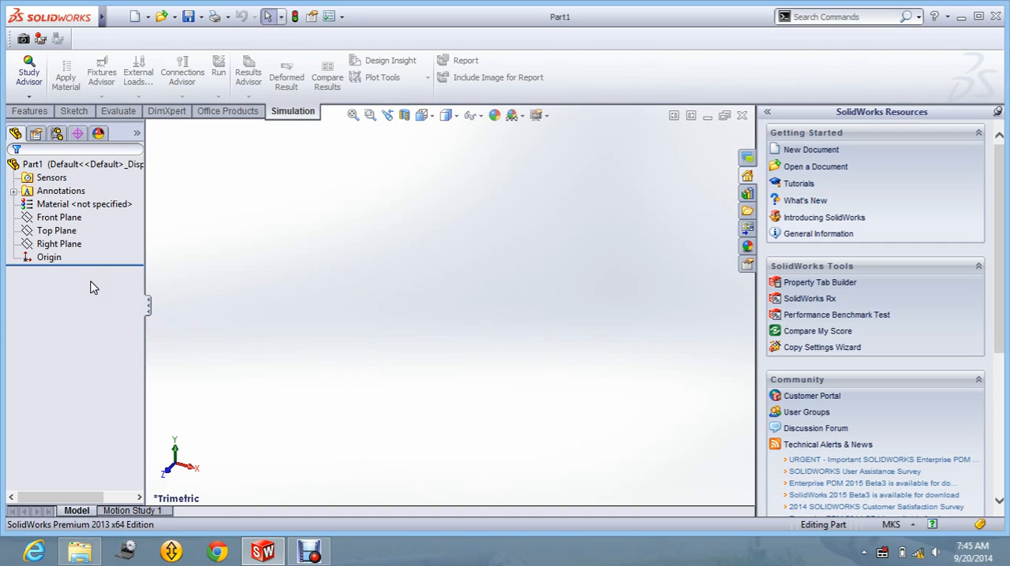
- Start a new sketch on the Top Plane from the FeatureManager tree
left_click(60, 243)
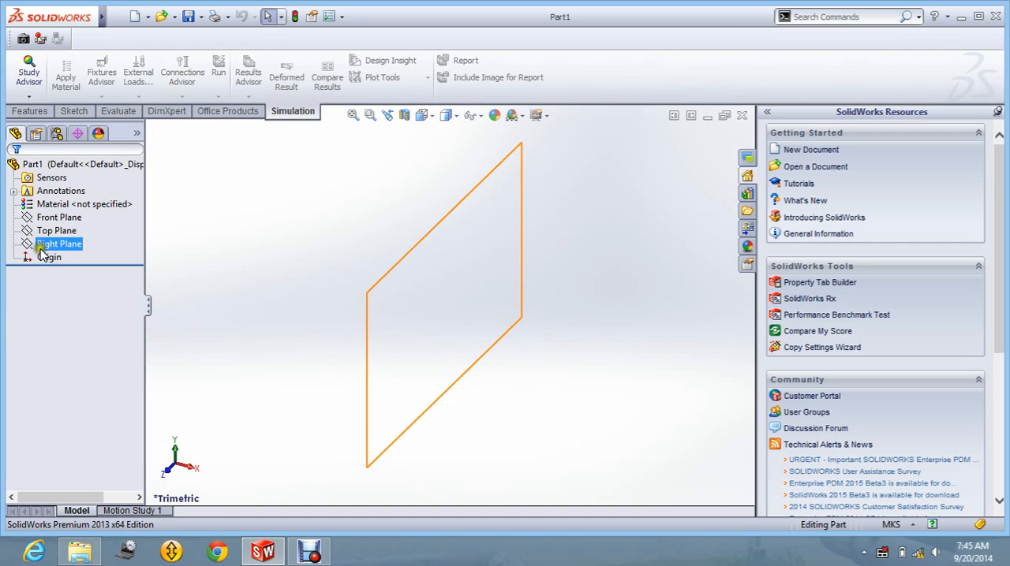
left_click(57, 230)
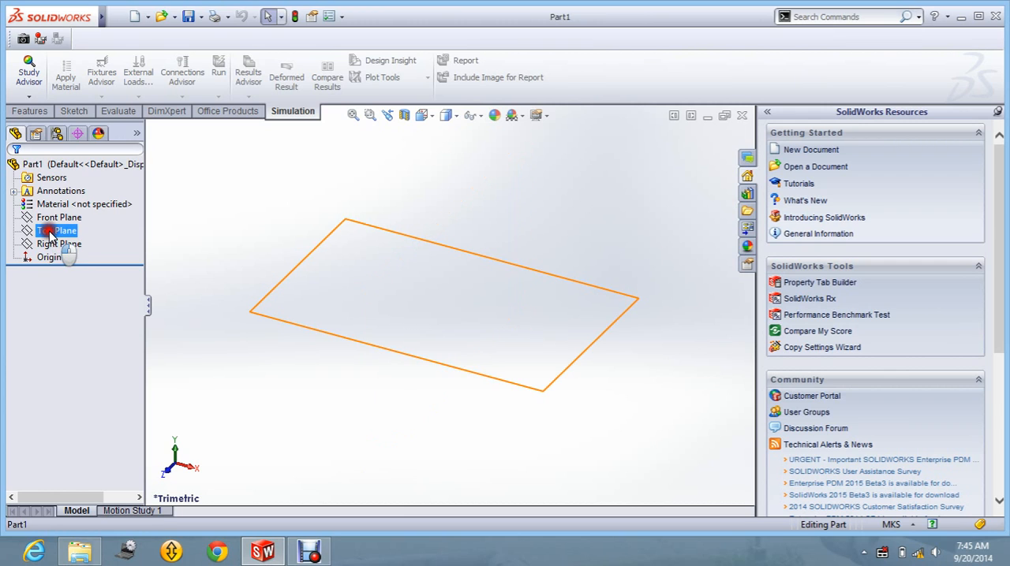
left_click(55, 230)
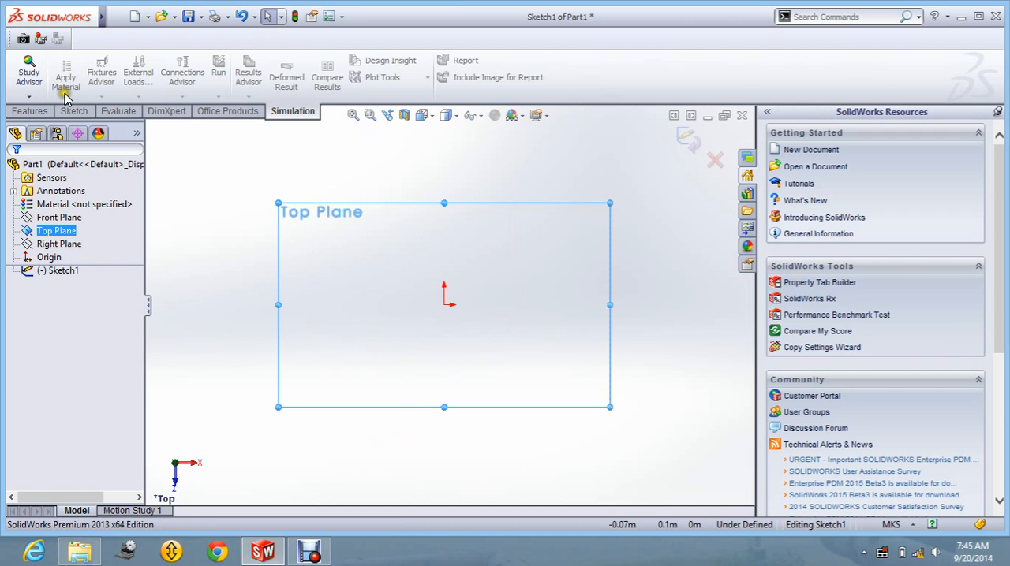
- Draw a long, thin corner rectangle starting at the origin
left_click(167, 111)
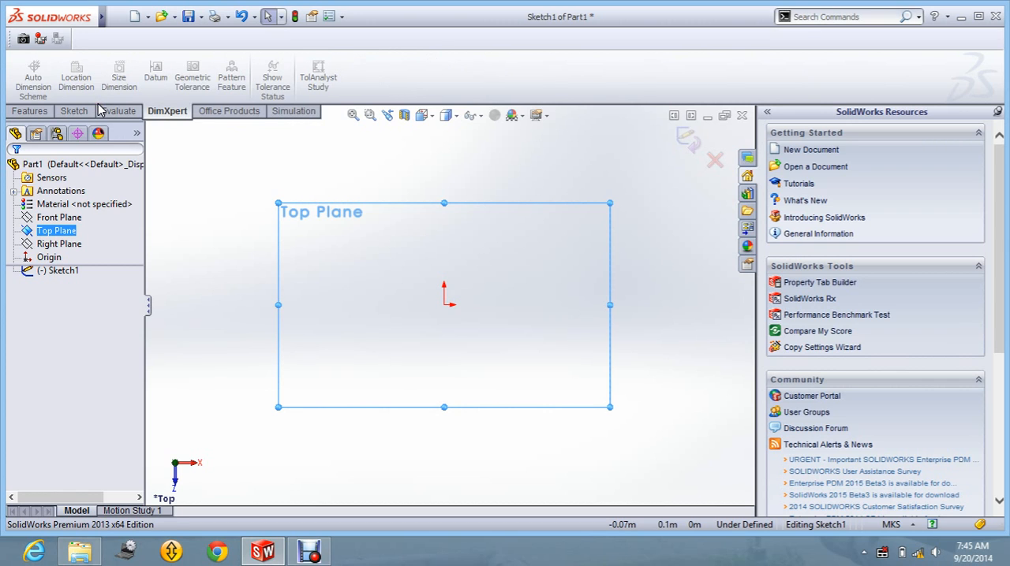
left_click(73, 110)
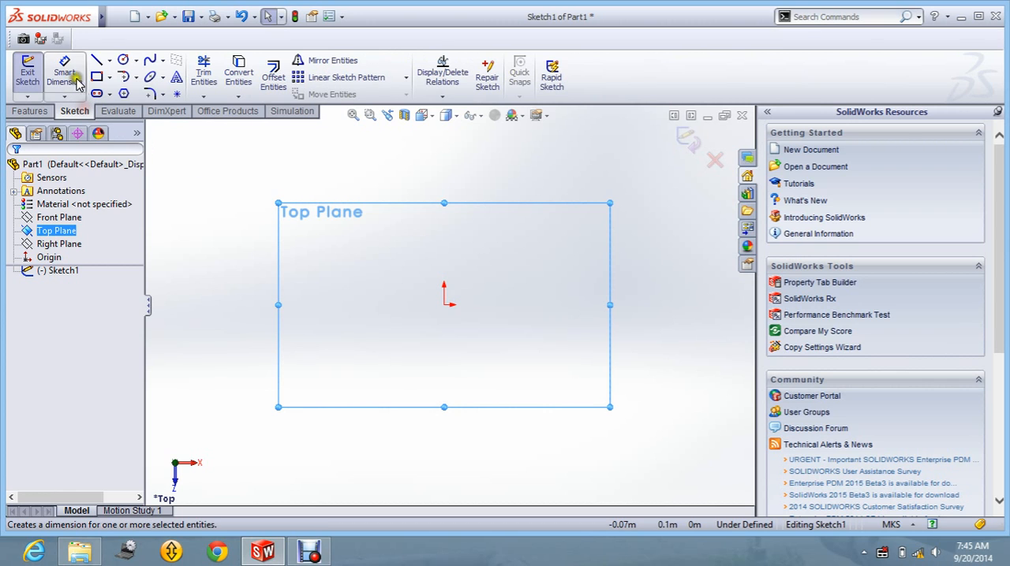
left_click(96, 78)
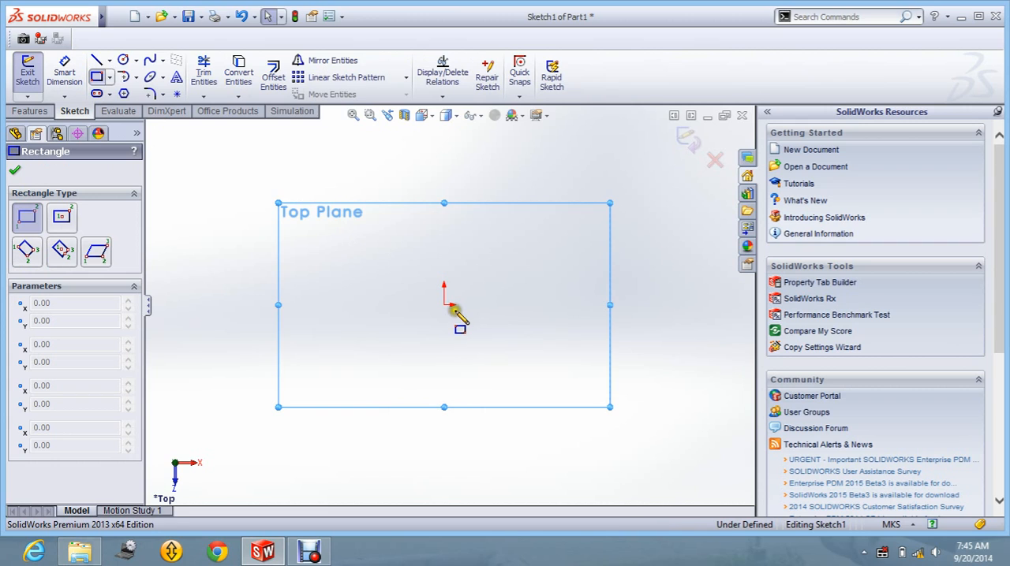
left_click_drag(458, 313, 539, 339)
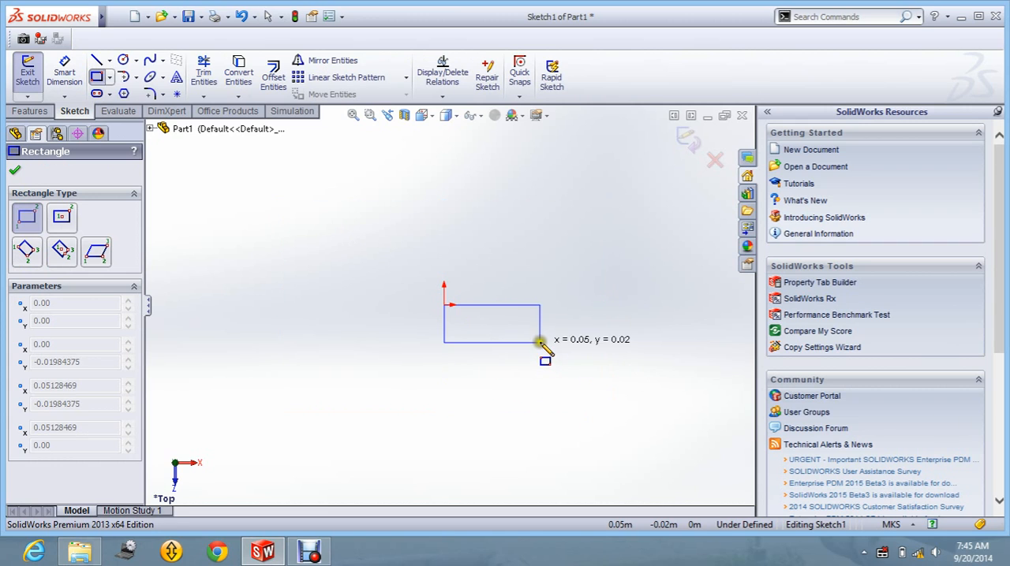
left_click_drag(540, 343, 663, 342)
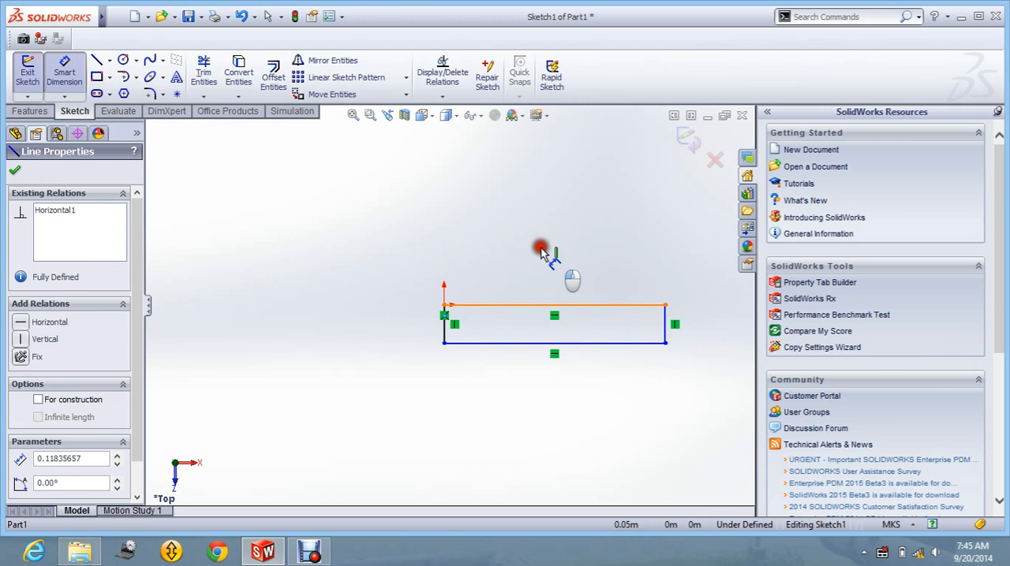
- Dimension the rectangle's length with its unit applied and fit the sketch in view
left_click(554, 306)
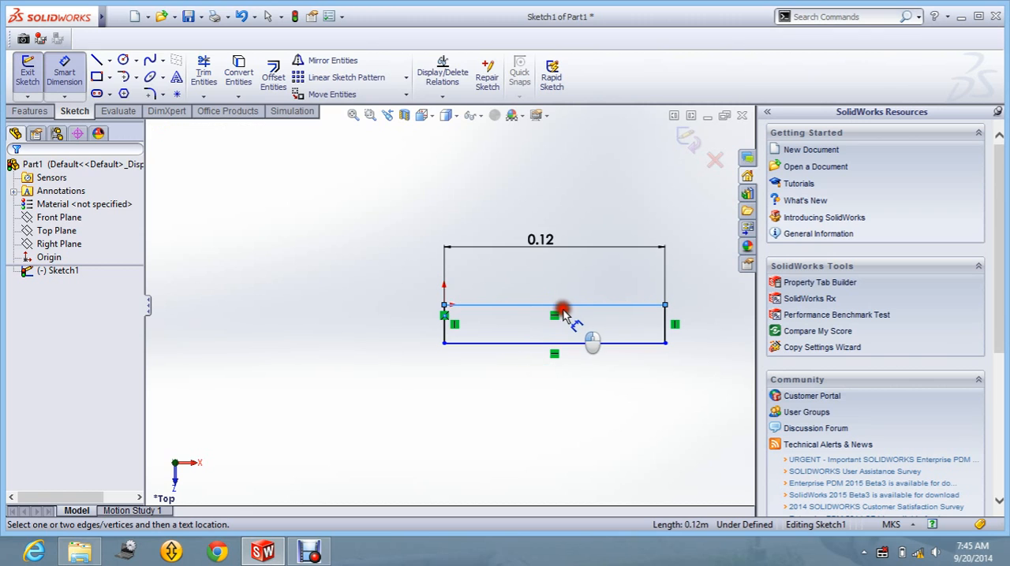
left_click(561, 306)
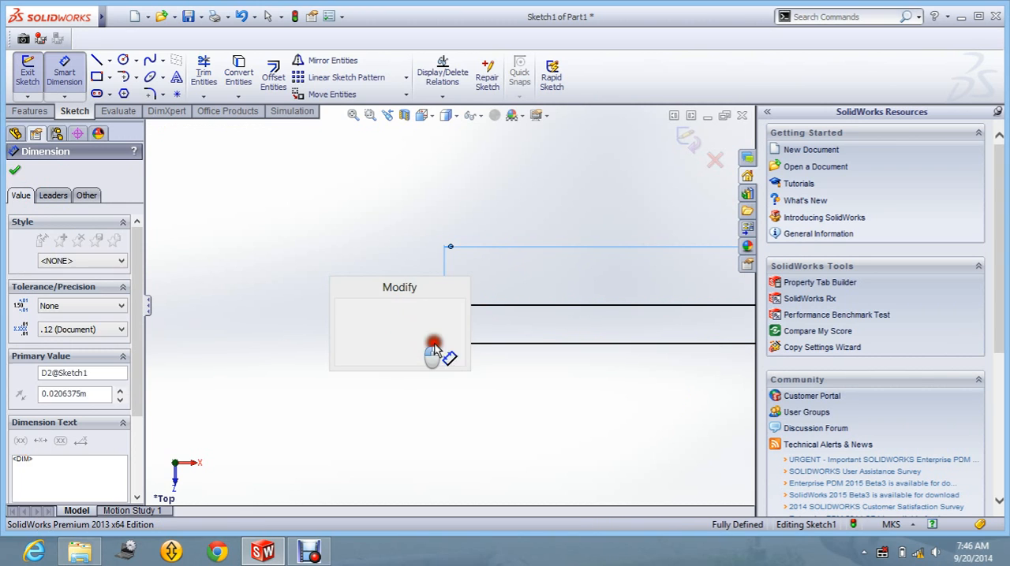
left_click(448, 347)
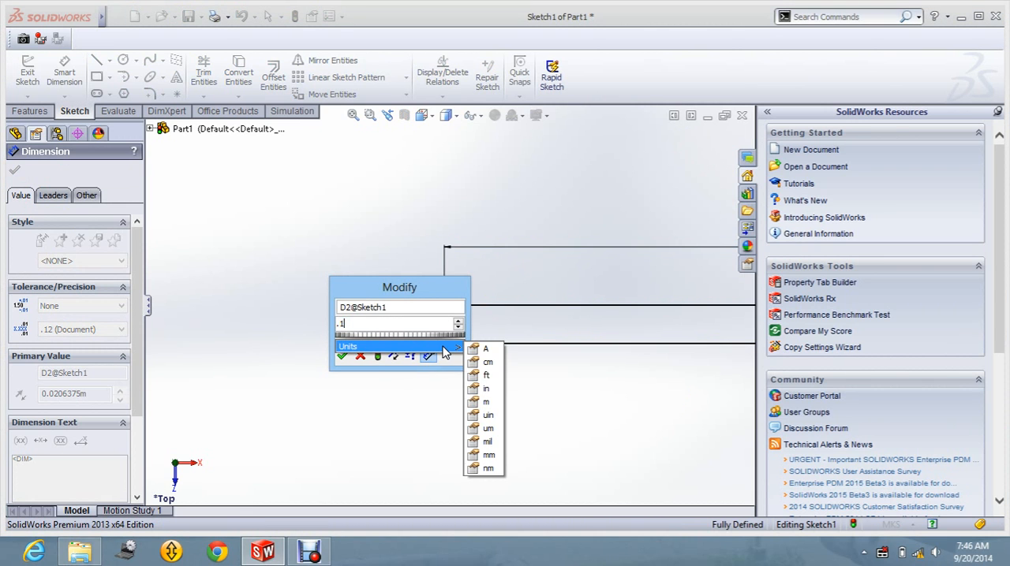
left_click(342, 356)
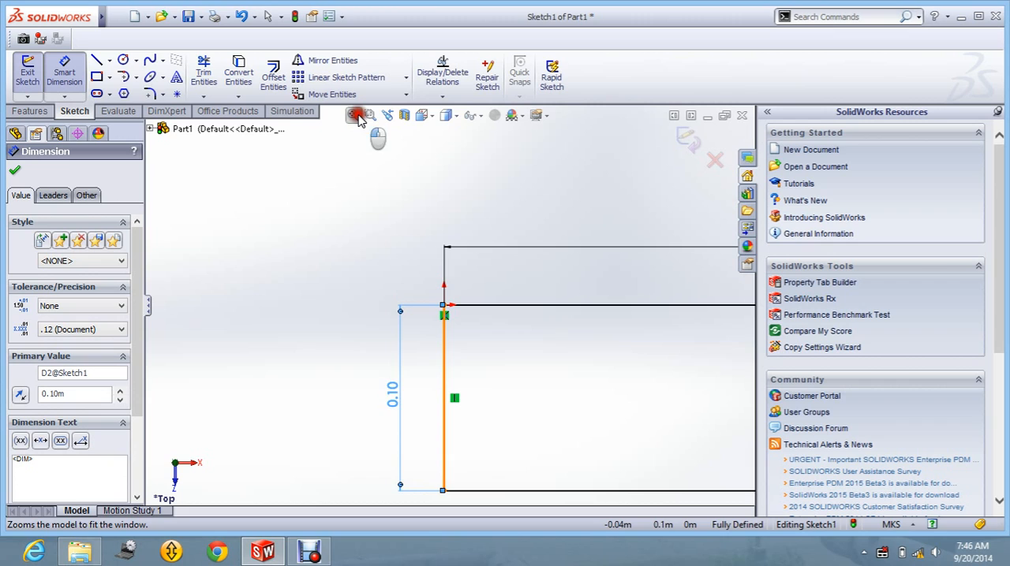
left_click(353, 115)
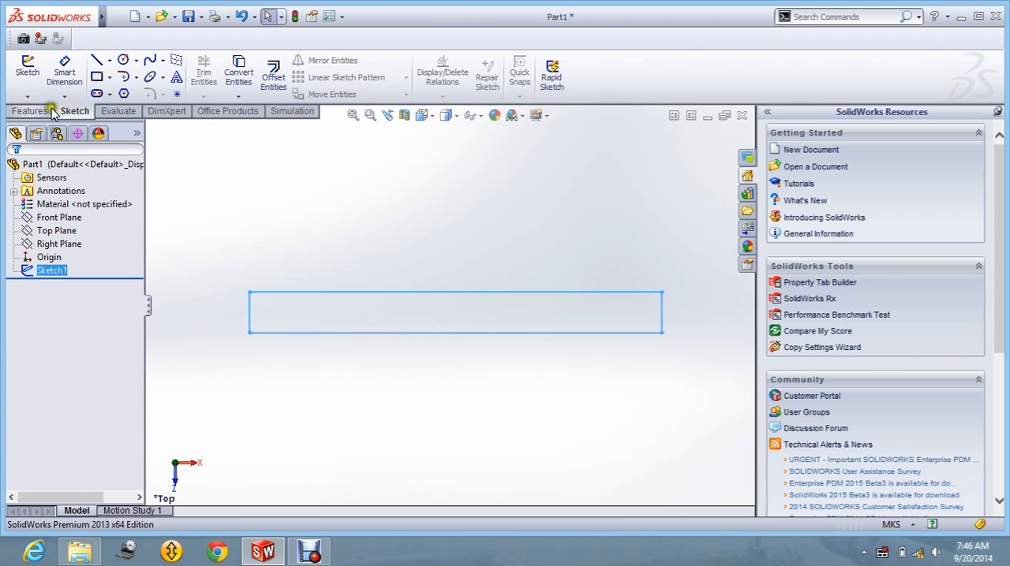
- Extrude the rectangle with Extruded Boss/Base to a depth of 0.05 m
left_click(28, 111)
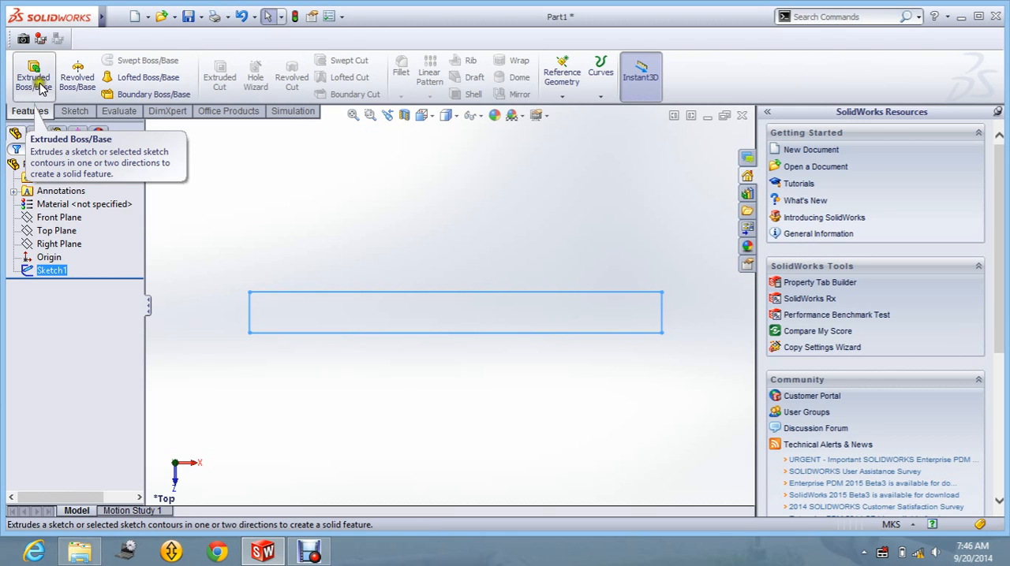
left_click(33, 76)
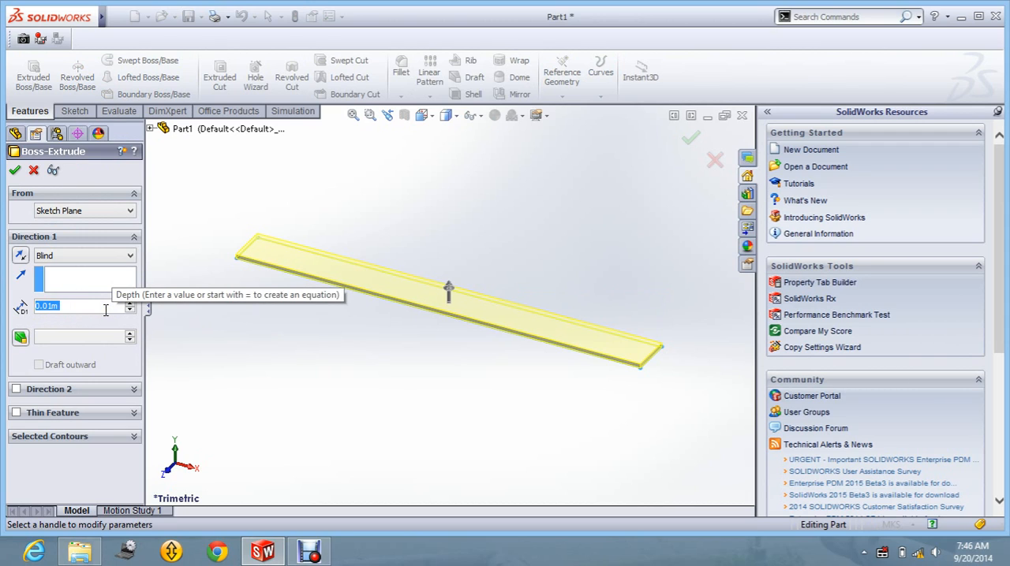
type("0.05m")
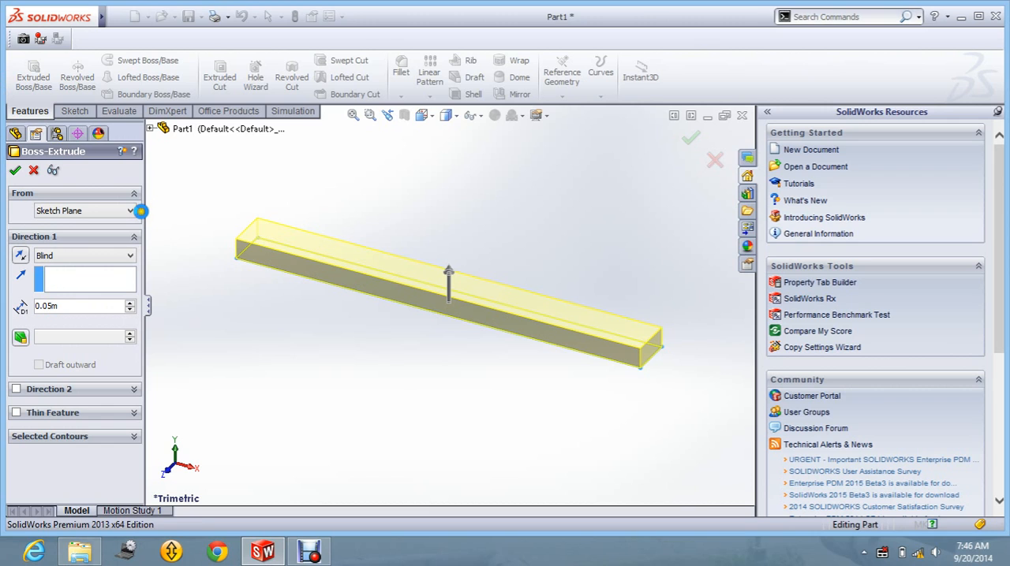
left_click(691, 137)
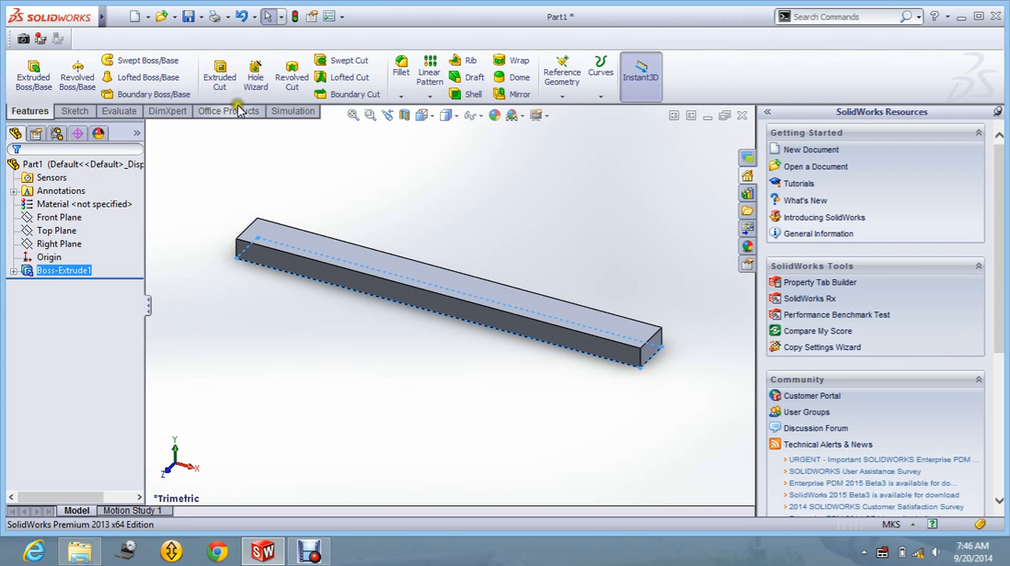
mouse_move(289, 117)
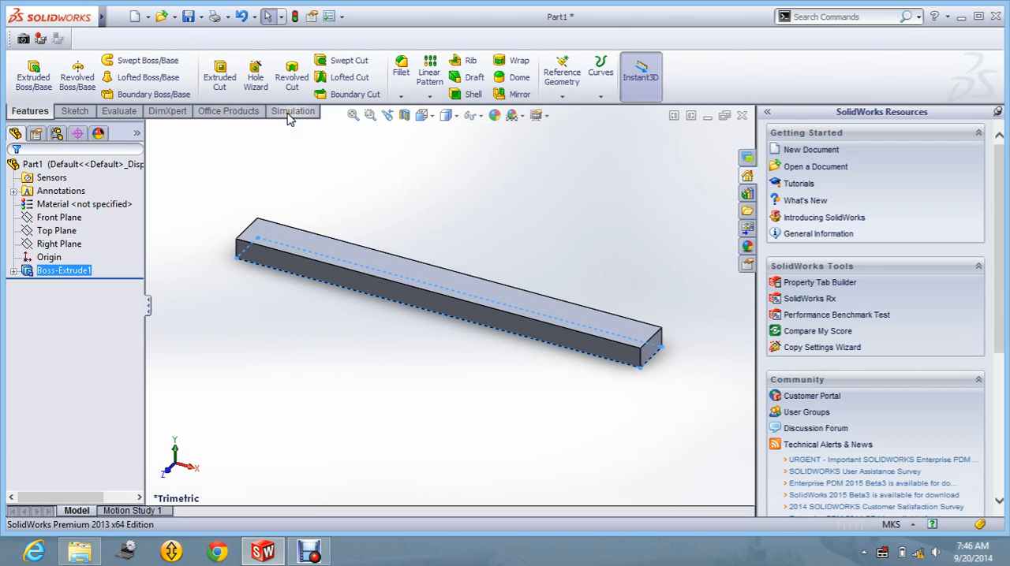
- Create a new simulation study of type Frequency named Study 1
left_click(293, 110)
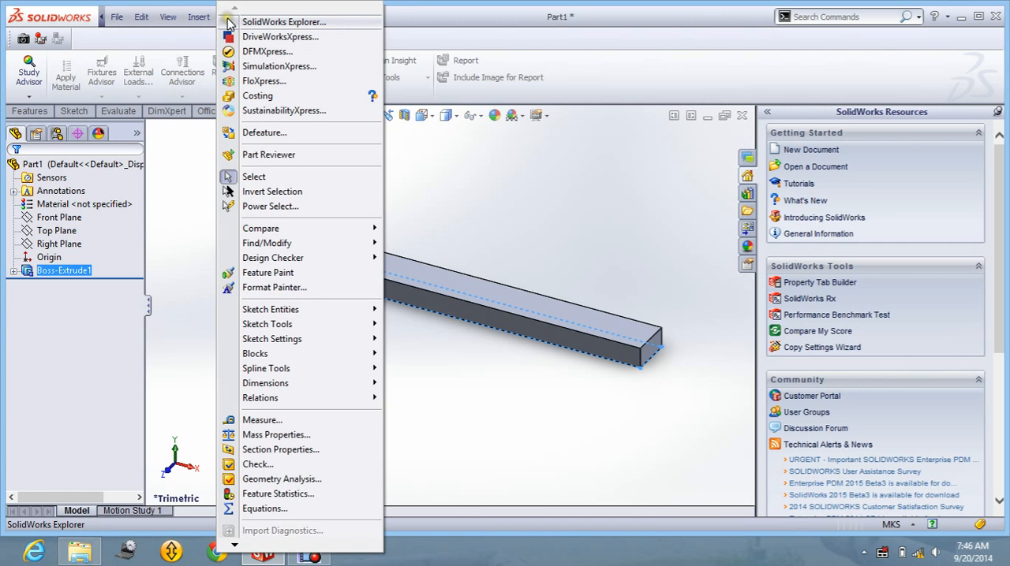
mouse_move(277, 66)
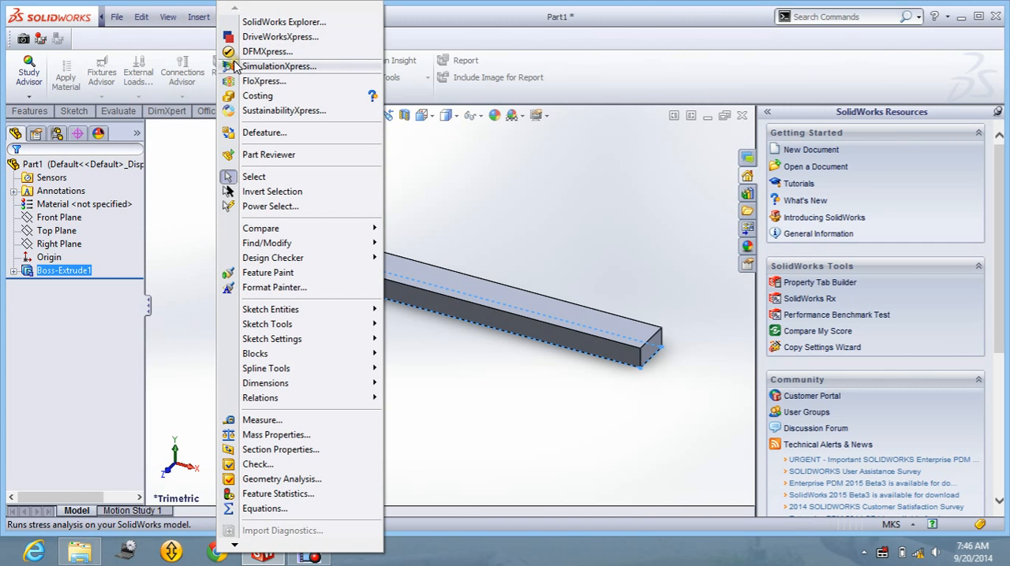
mouse_move(287, 66)
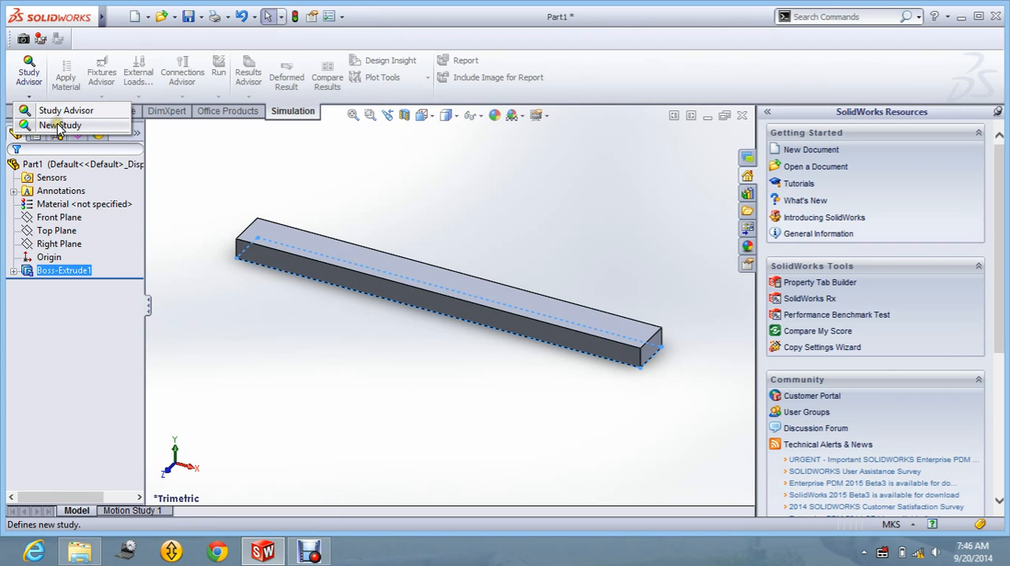
left_click(60, 125)
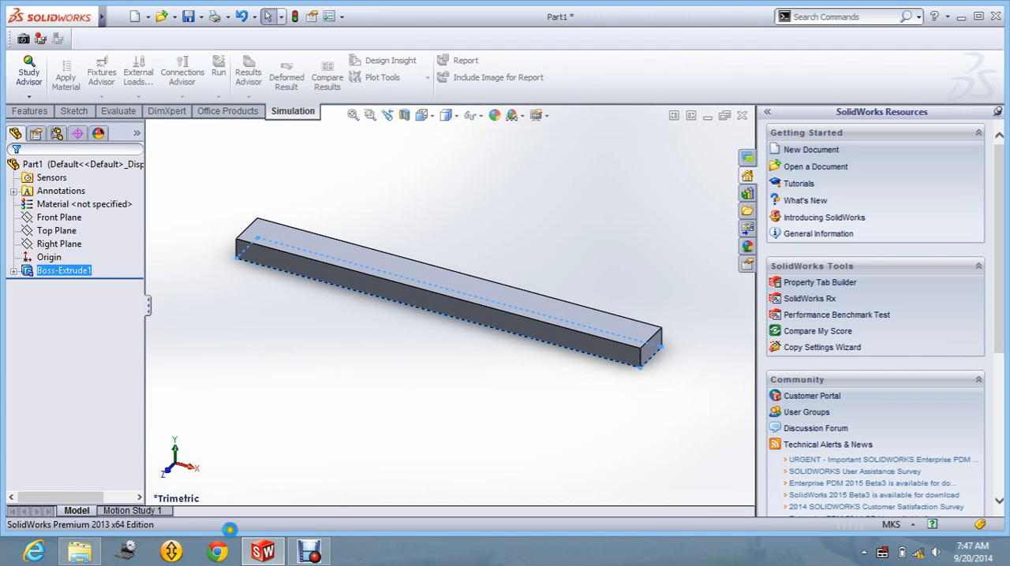
left_click(29, 71)
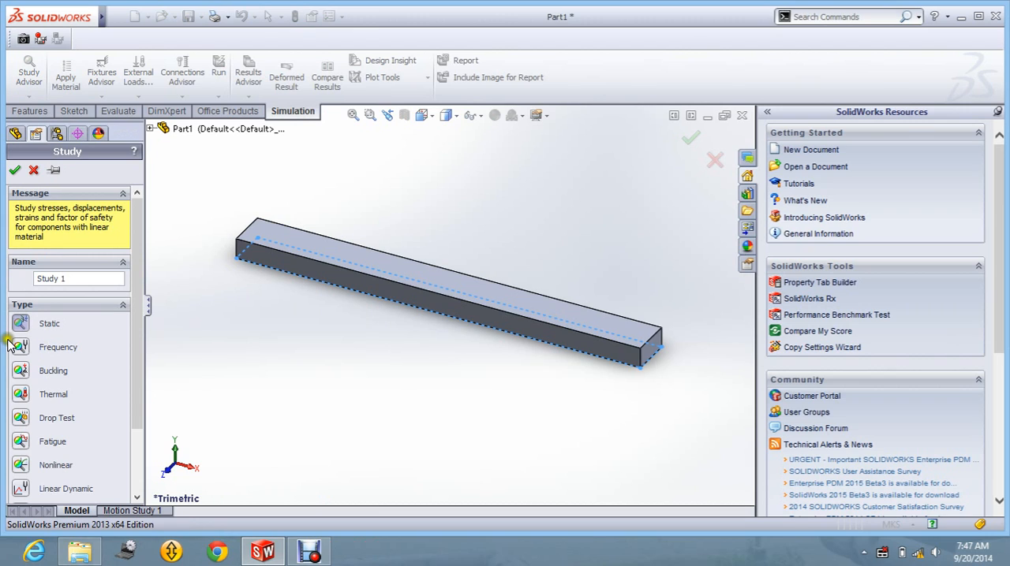
mouse_move(25, 341)
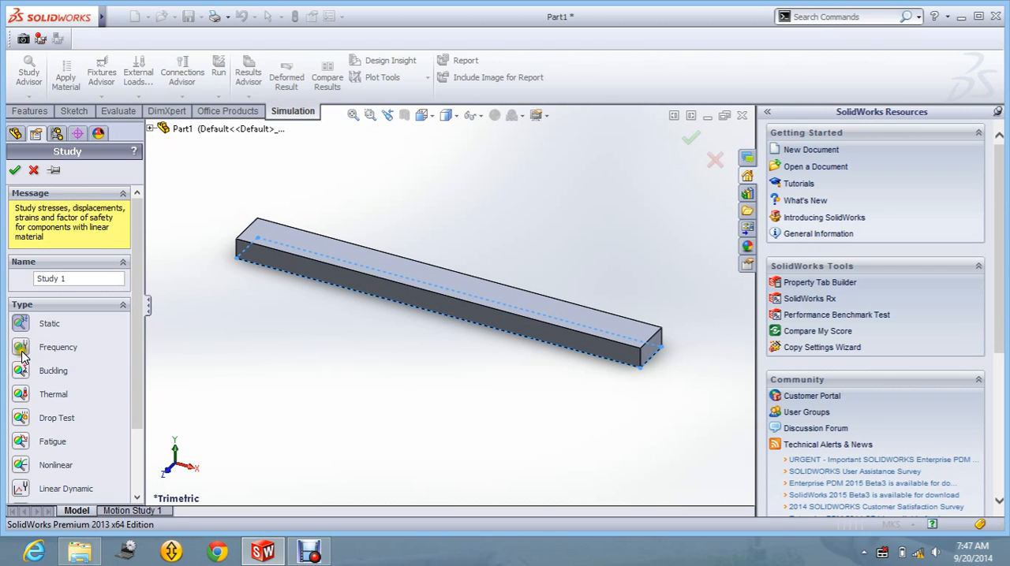
mouse_move(22, 438)
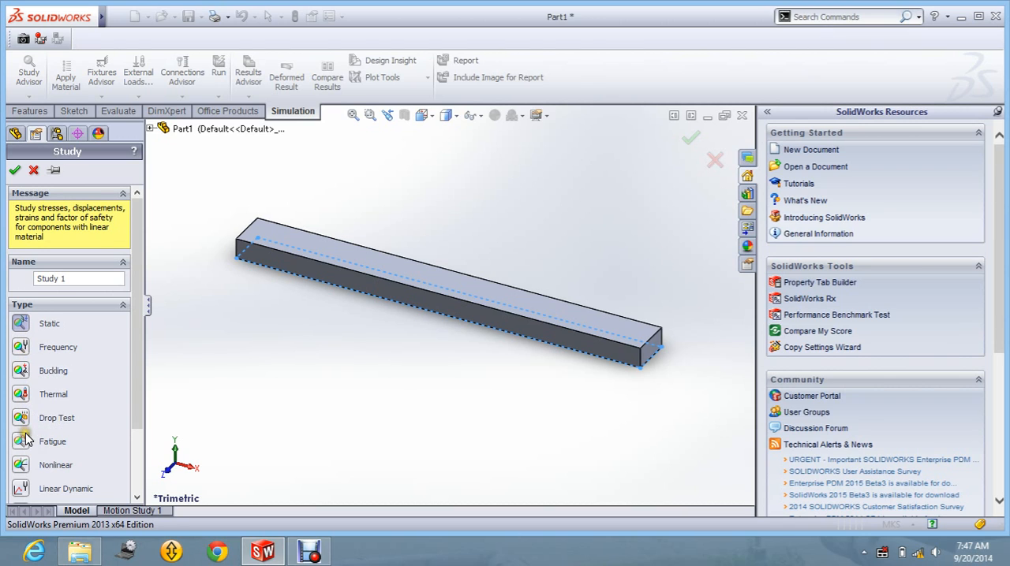
mouse_move(24, 355)
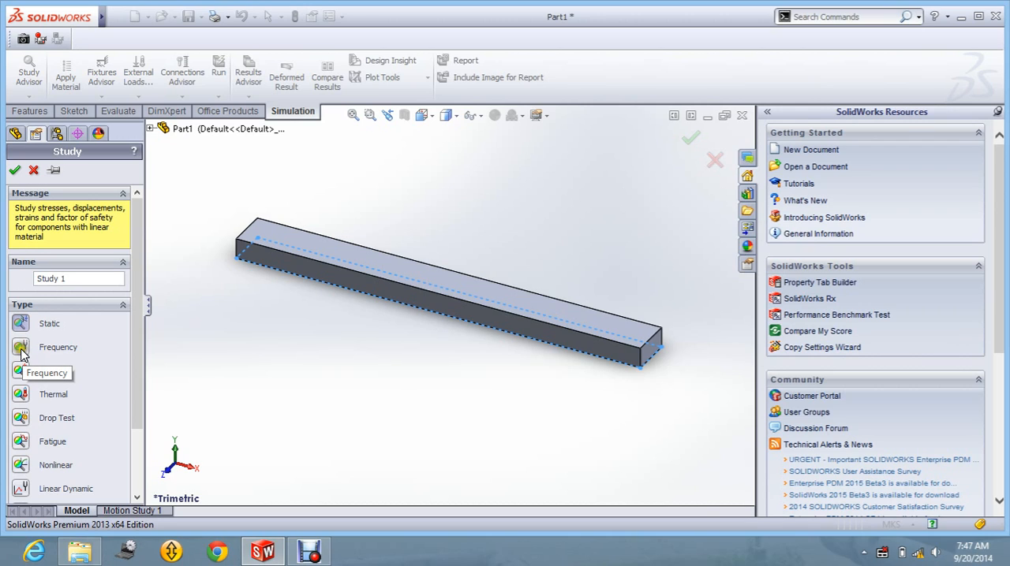
left_click(49, 347)
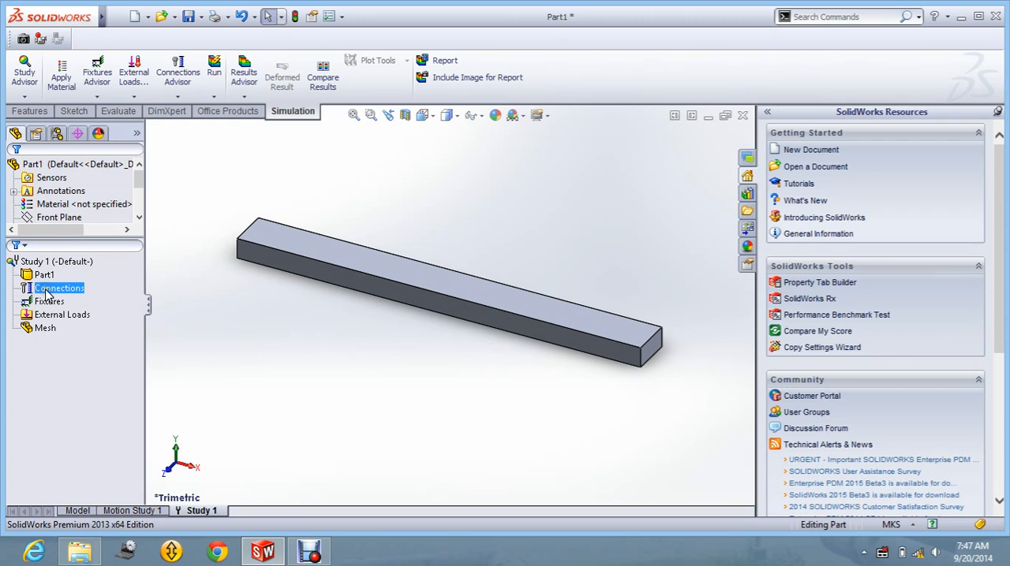
- Assign Alloy Steel from the material library as the beam's material
left_click(57, 262)
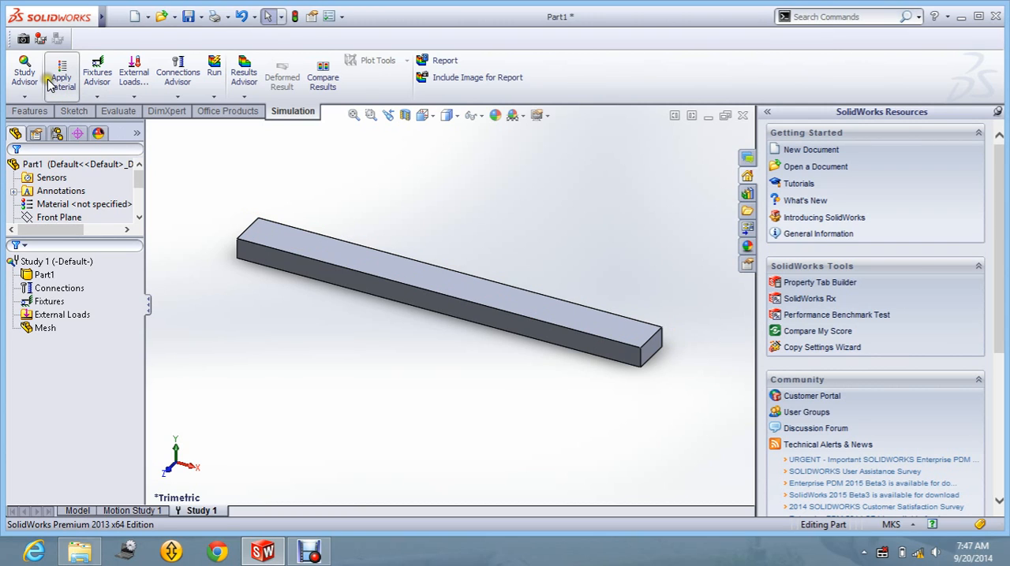
mouse_move(60, 76)
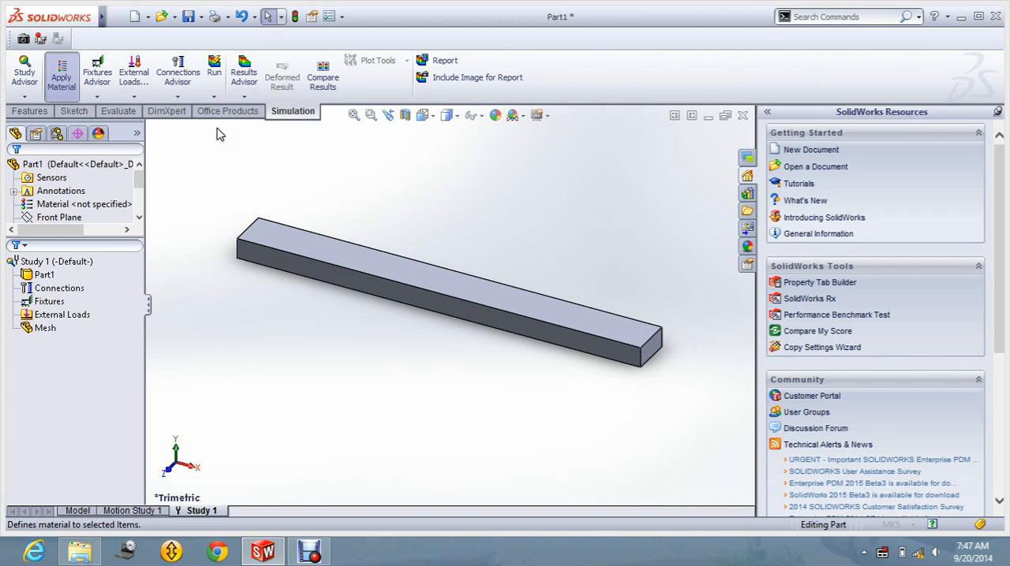
left_click(60, 76)
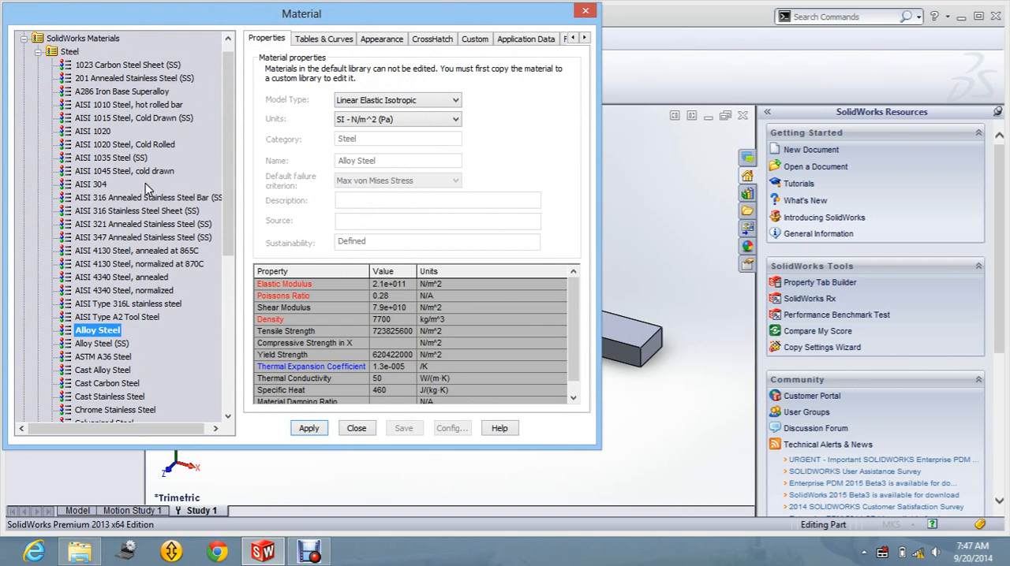
mouse_move(315, 150)
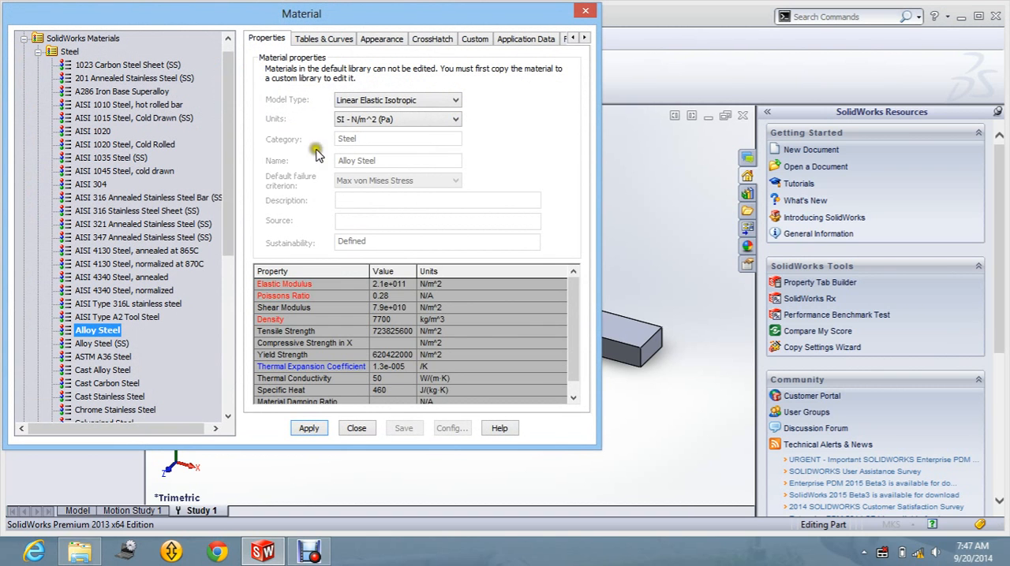
mouse_move(202, 256)
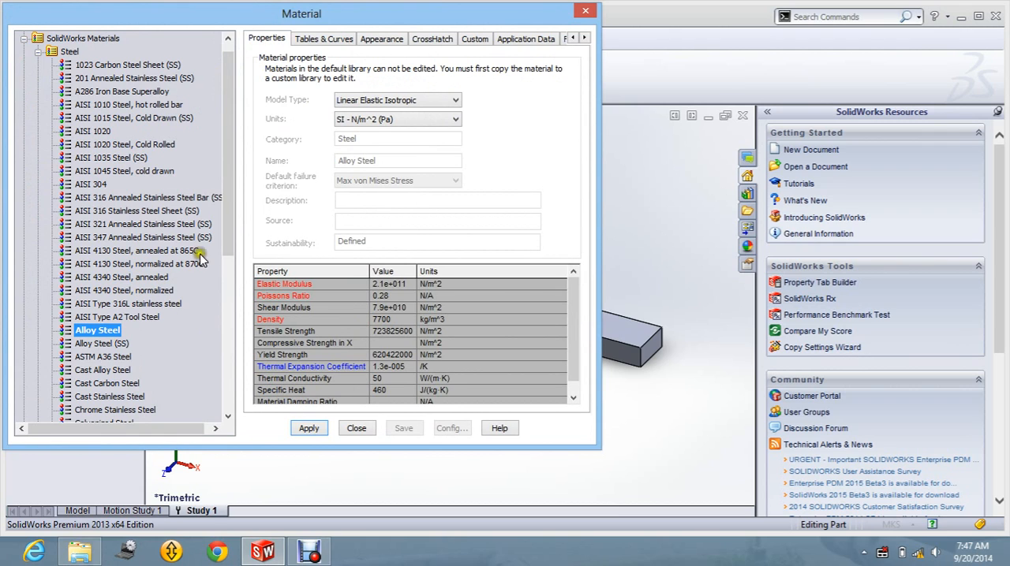
scroll("down", 3)
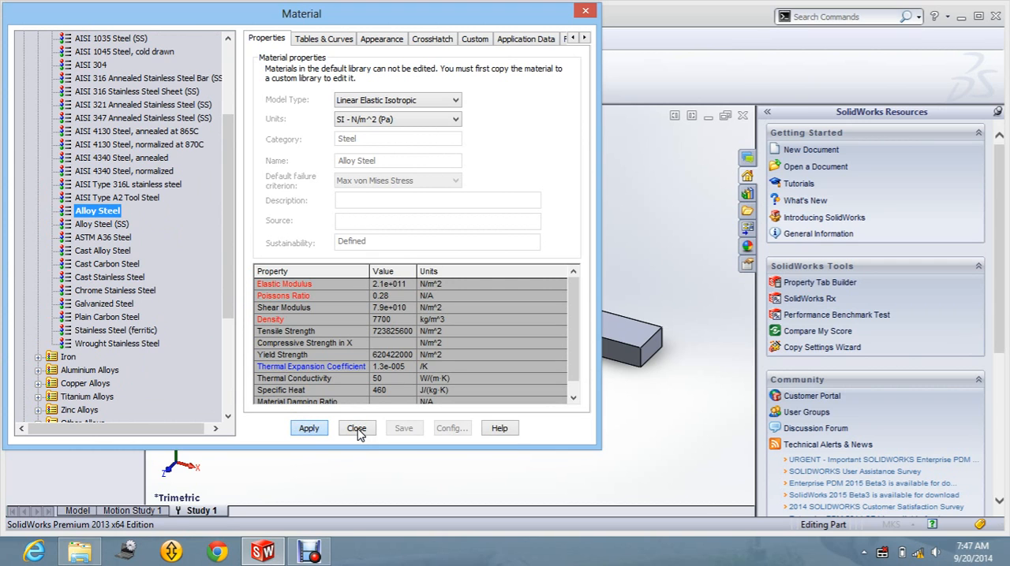
left_click(357, 428)
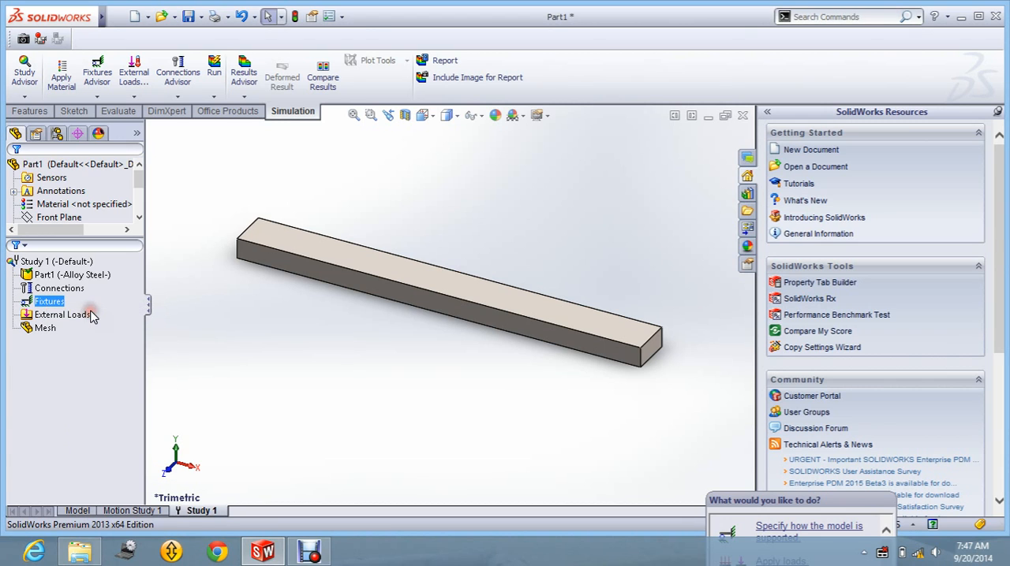
- Add a Fixed Geometry fixture on one end face of the beam
left_click(49, 302)
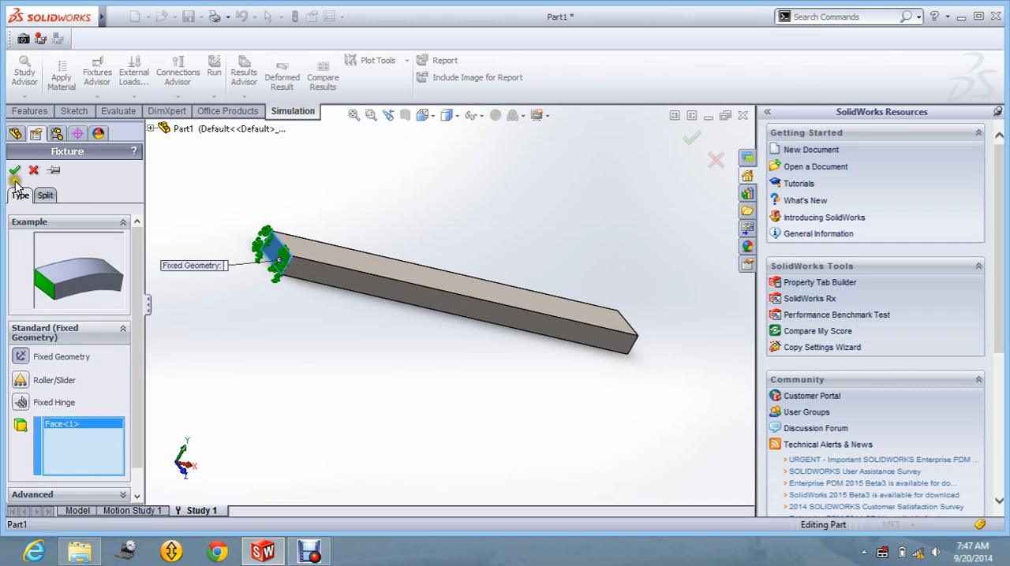
left_click(14, 171)
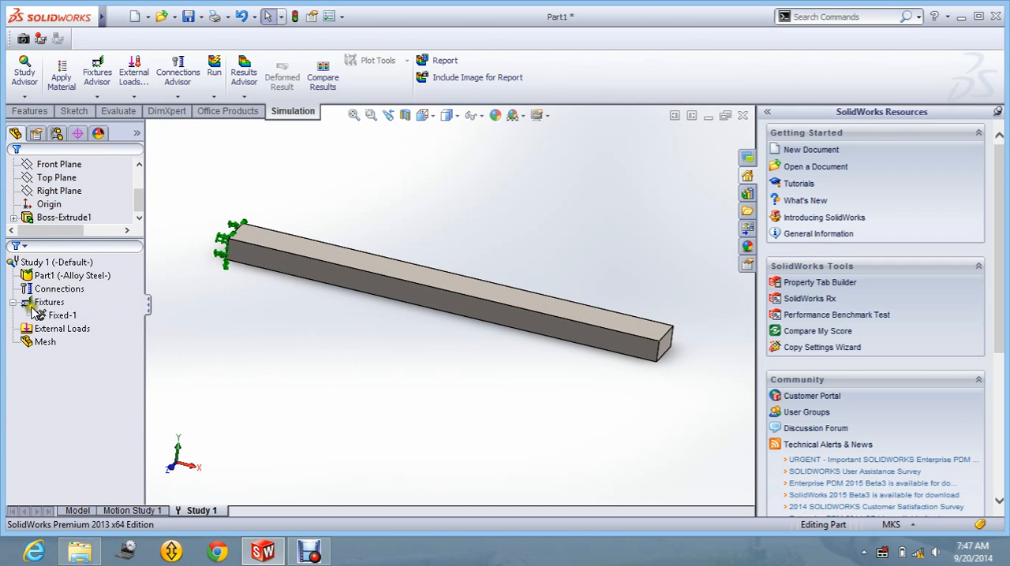
left_click(63, 328)
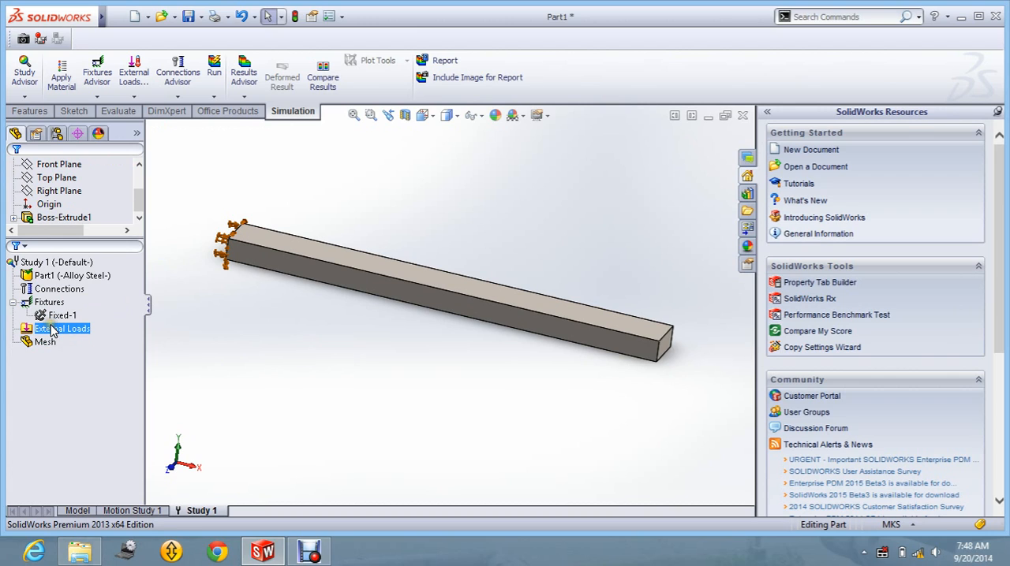
- Apply a 1 N normal force on the beam's top face as Force-1
left_click(132, 71)
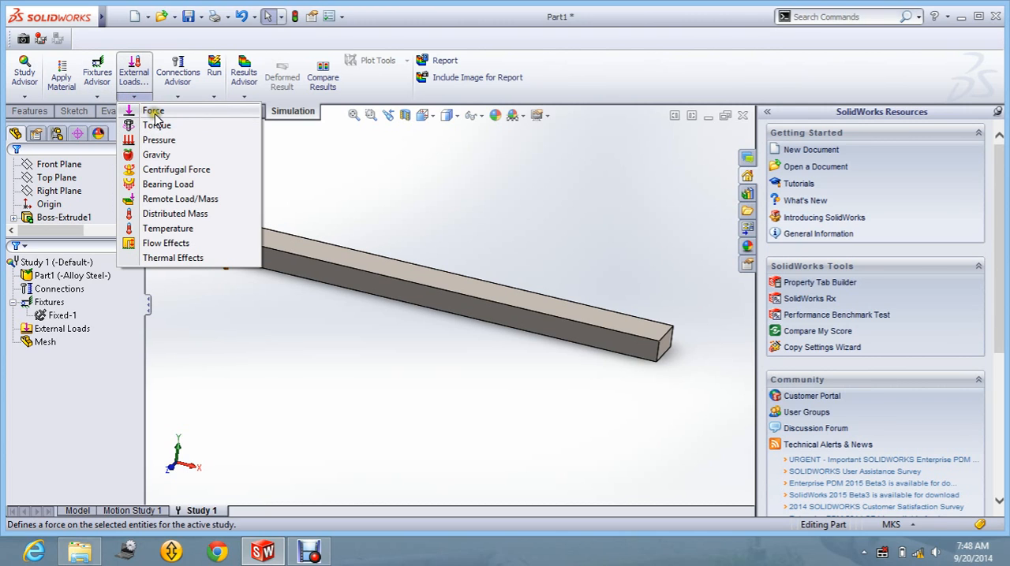
left_click(154, 110)
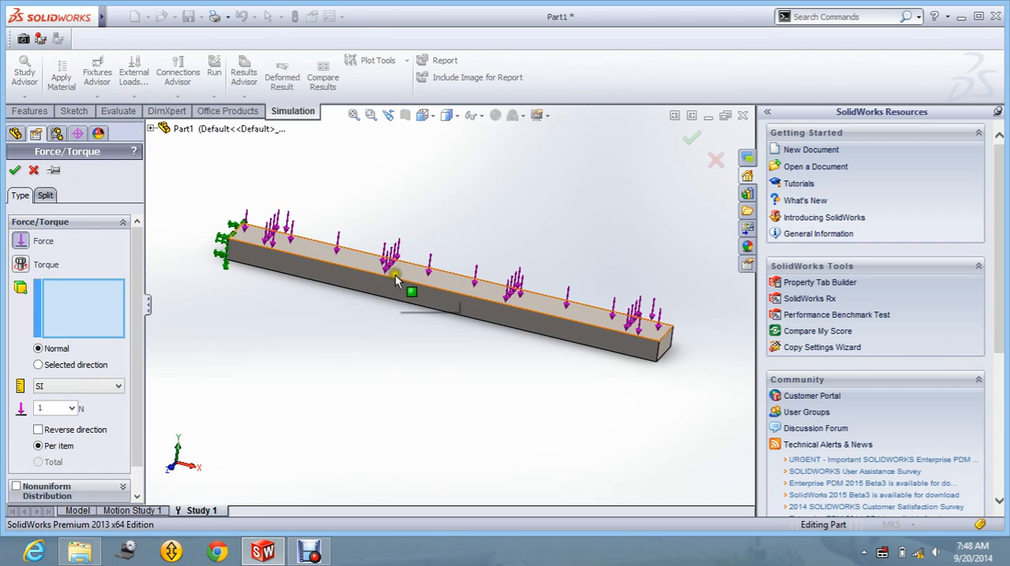
left_click(395, 276)
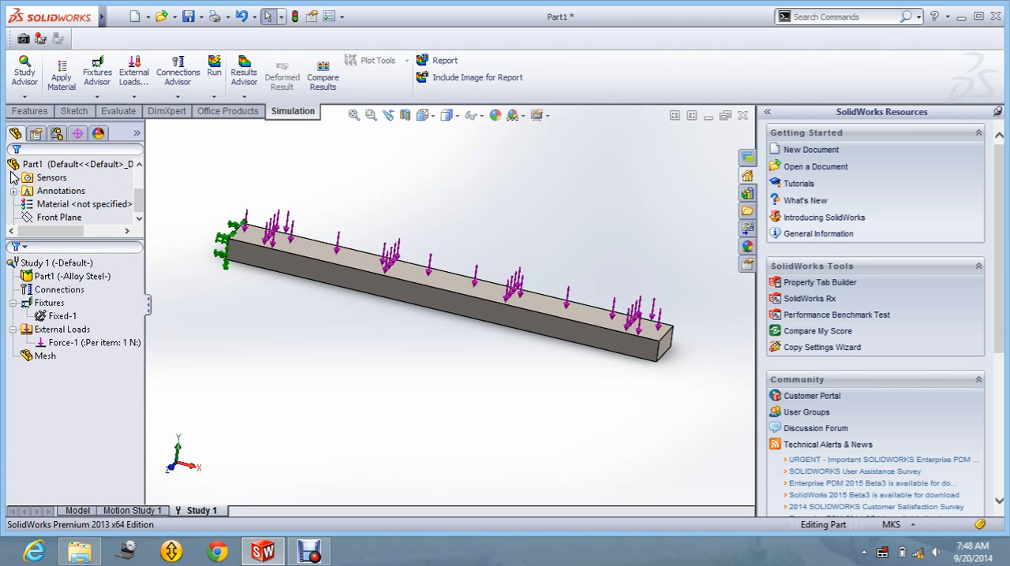
left_click(60, 191)
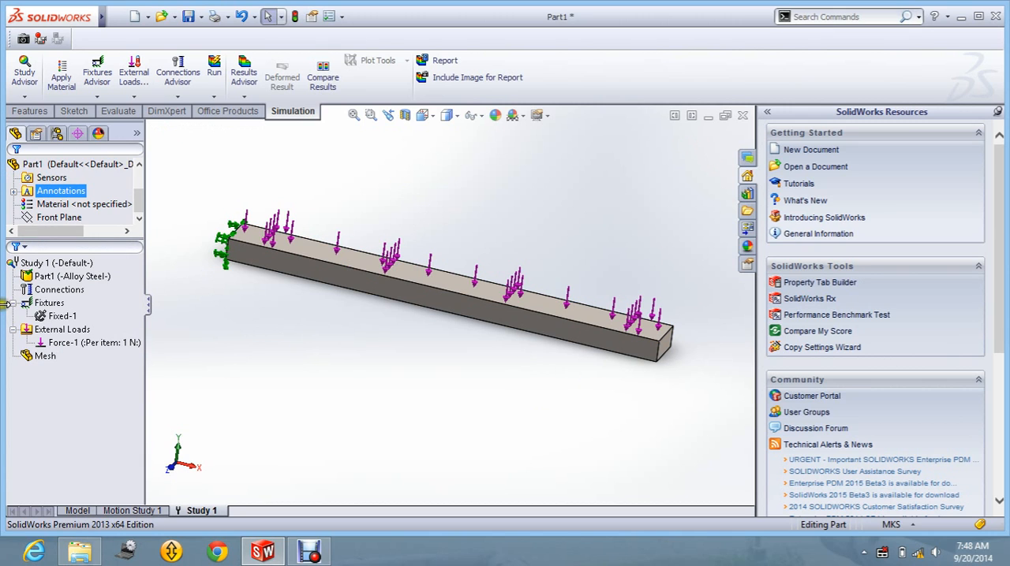
left_click(63, 328)
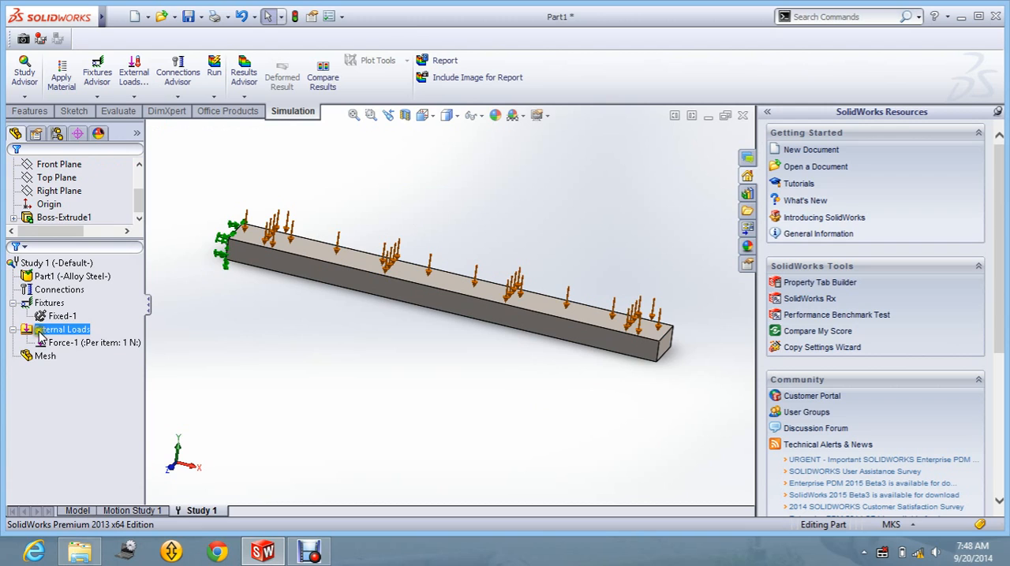
- Edit Force-1's definition to change its value to 10 N
right_click(79, 341)
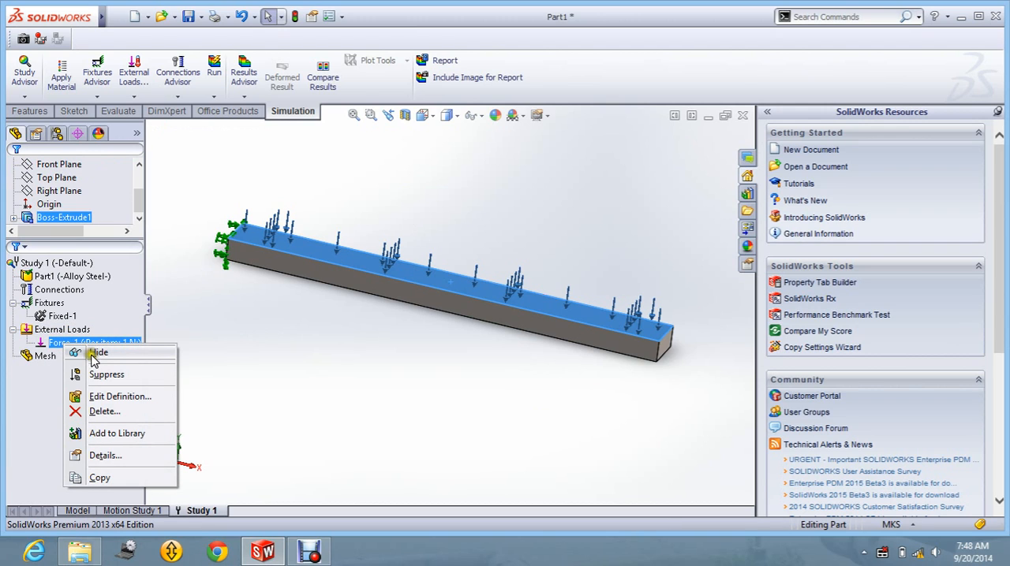
mouse_move(107, 376)
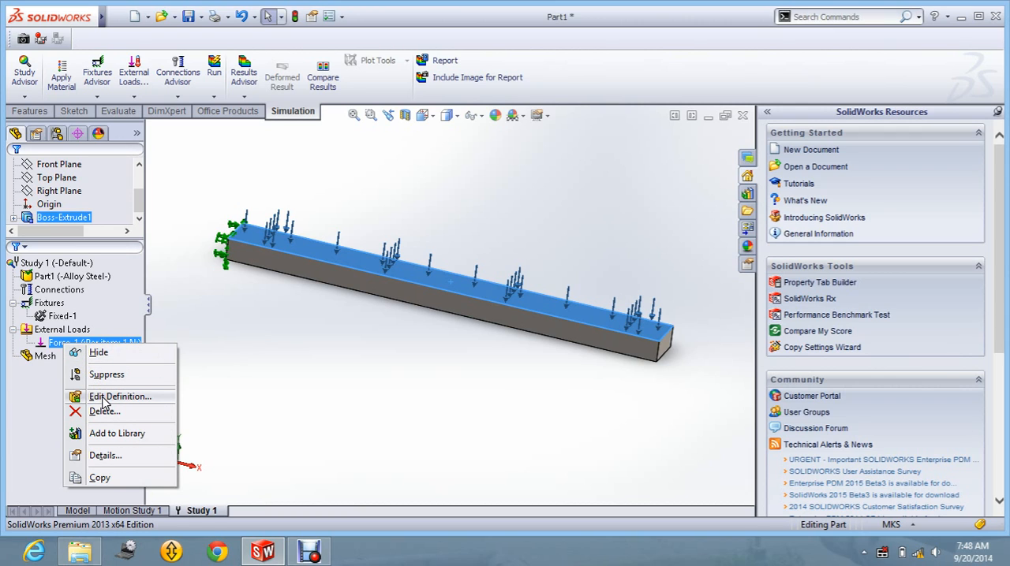
left_click(120, 396)
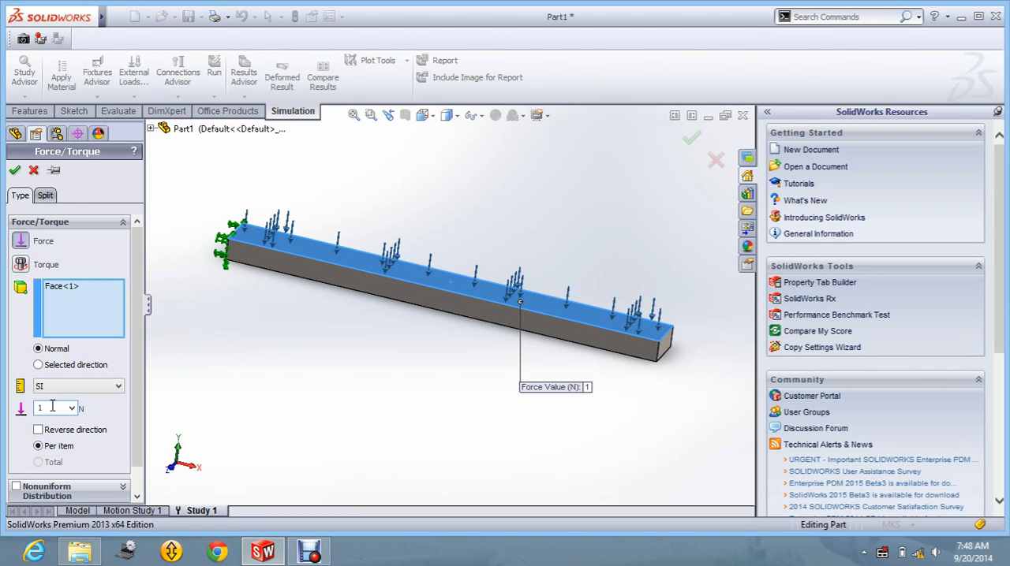
type("10")
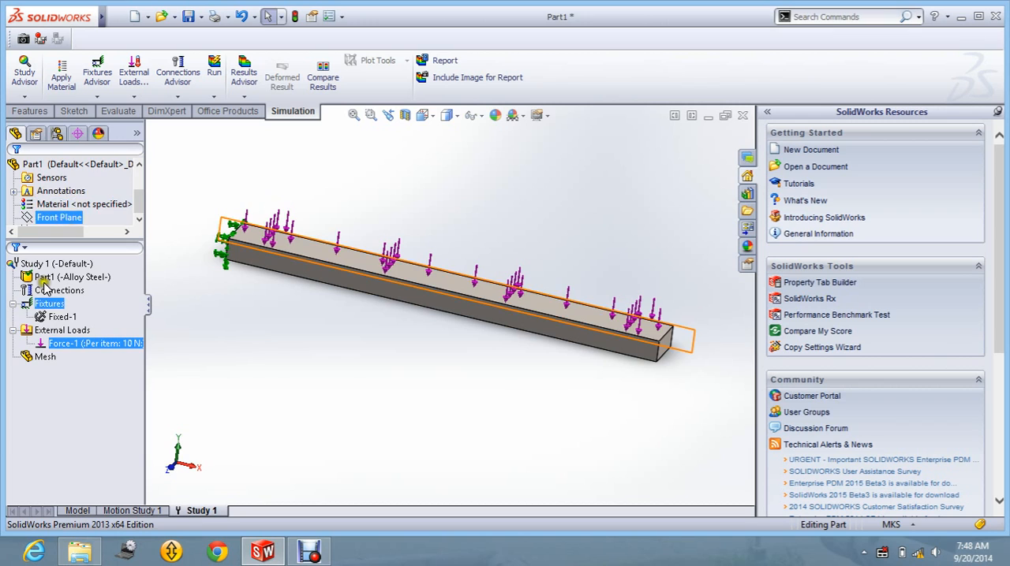
mouse_move(87, 342)
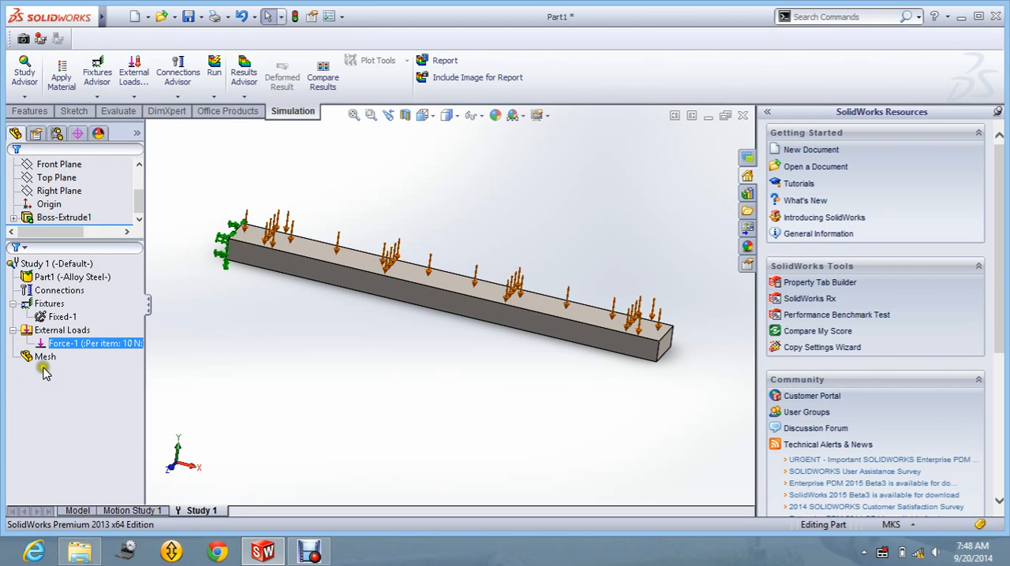
- Bring up Study 1's properties dialog from the study tree
left_click(44, 357)
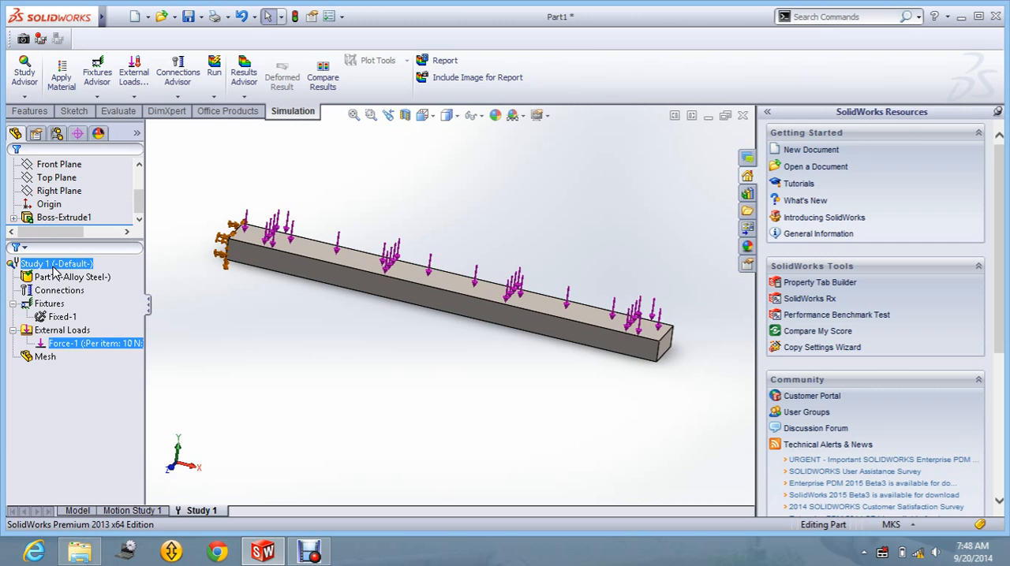
left_click(71, 278)
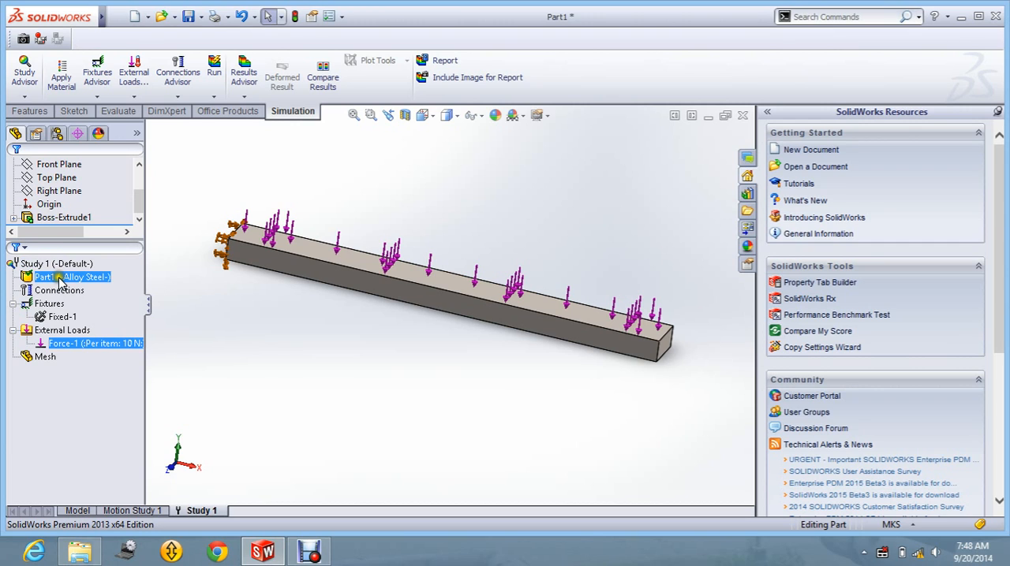
left_click(55, 264)
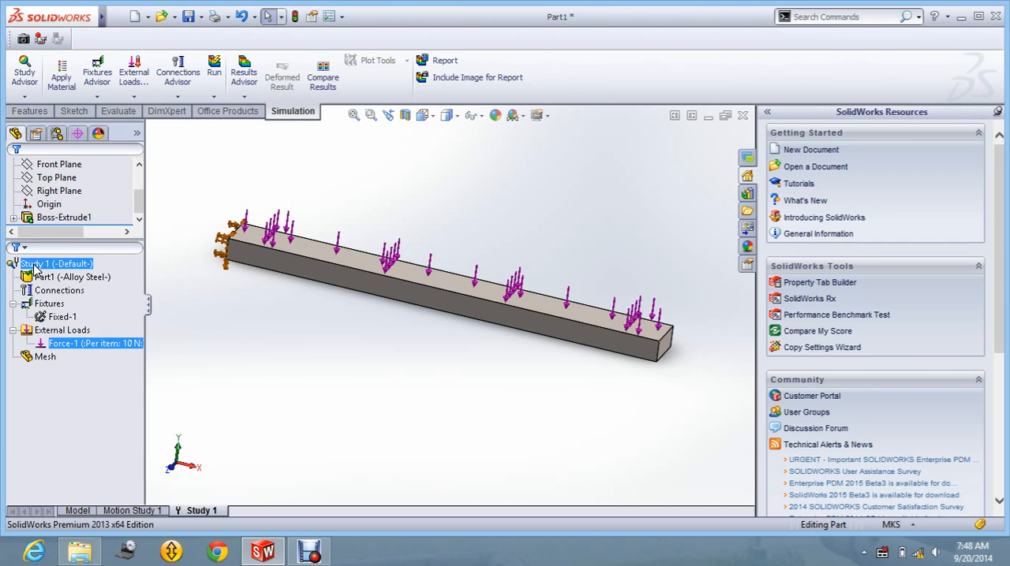
right_click(55, 263)
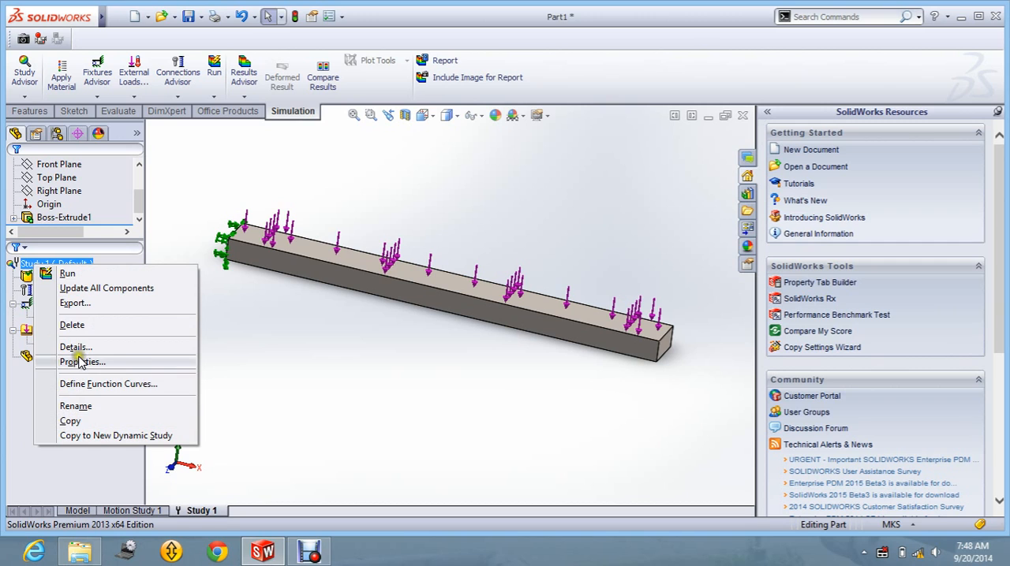
left_click(82, 361)
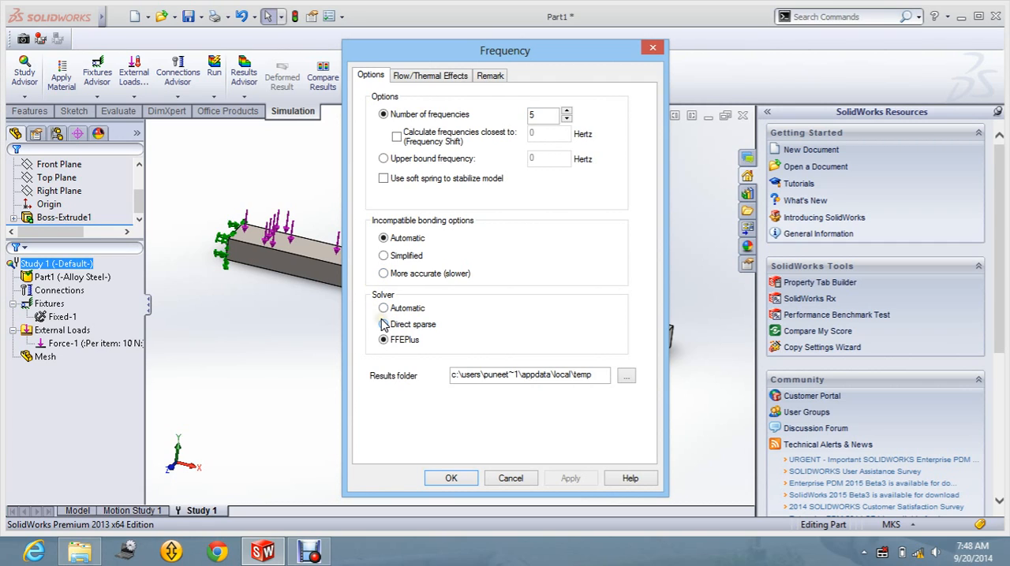
- Set the solver to Direct sparse, keeping 5 frequencies, and confirm
left_click(384, 307)
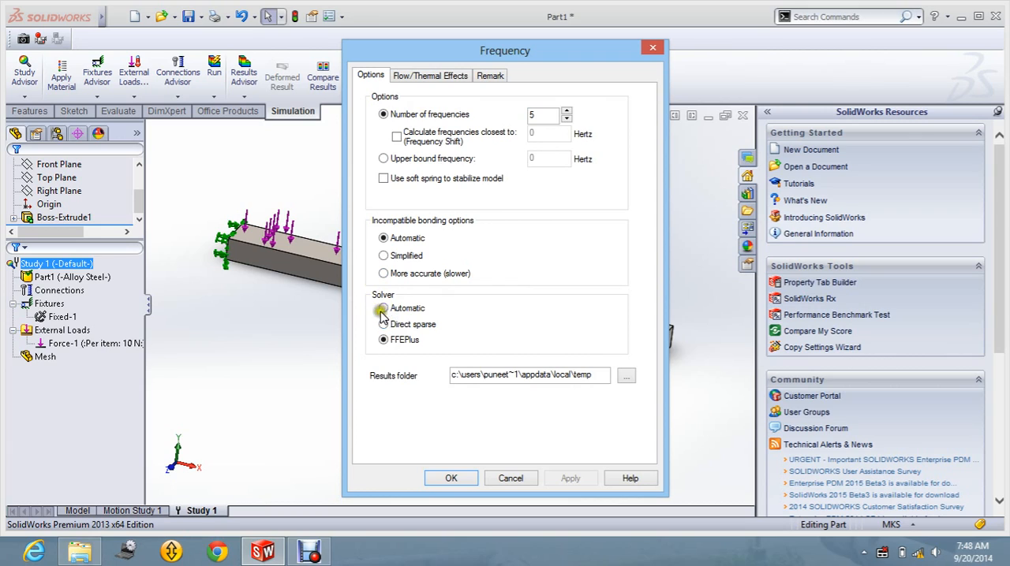
left_click(384, 325)
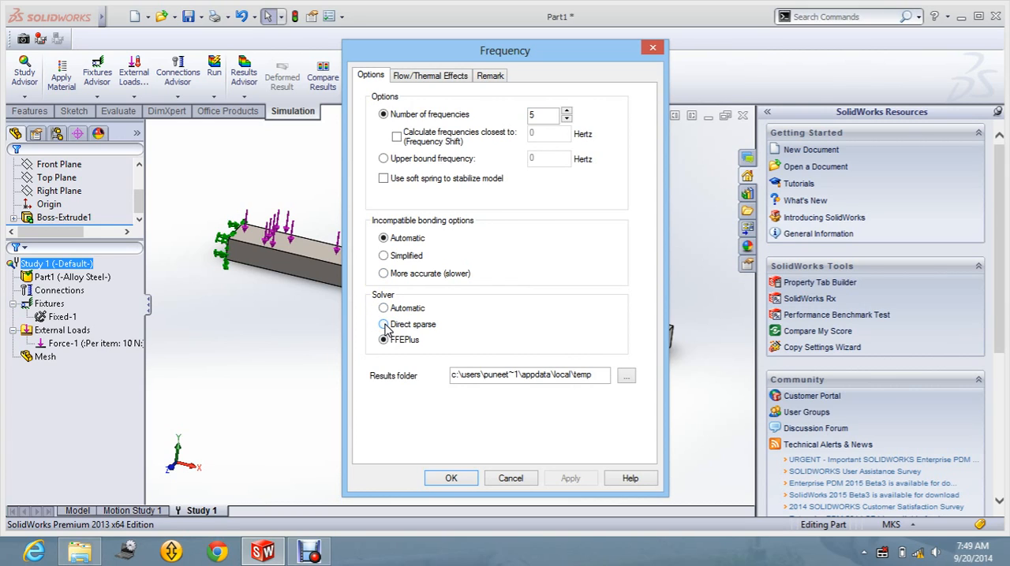
left_click(384, 325)
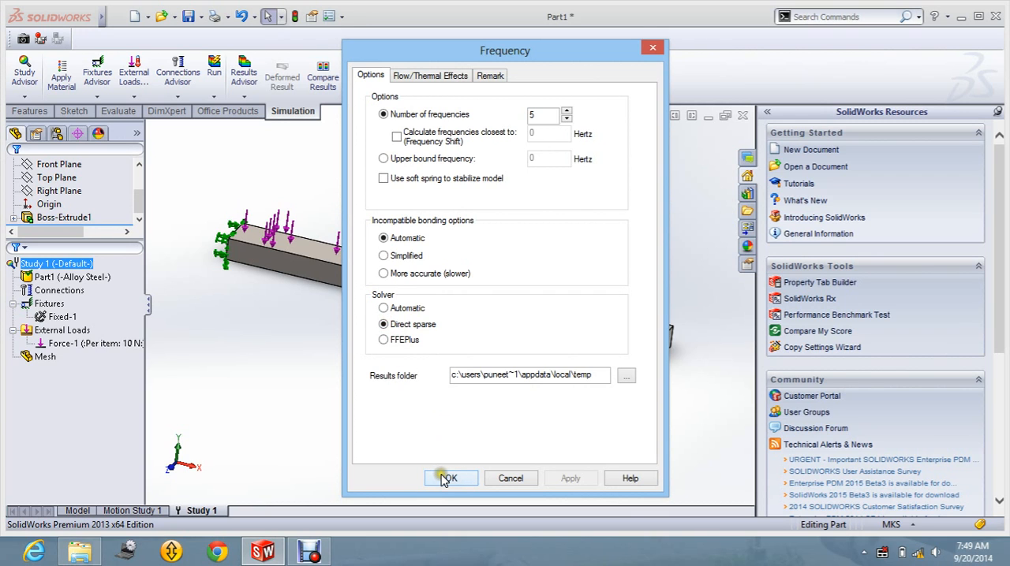
left_click(448, 478)
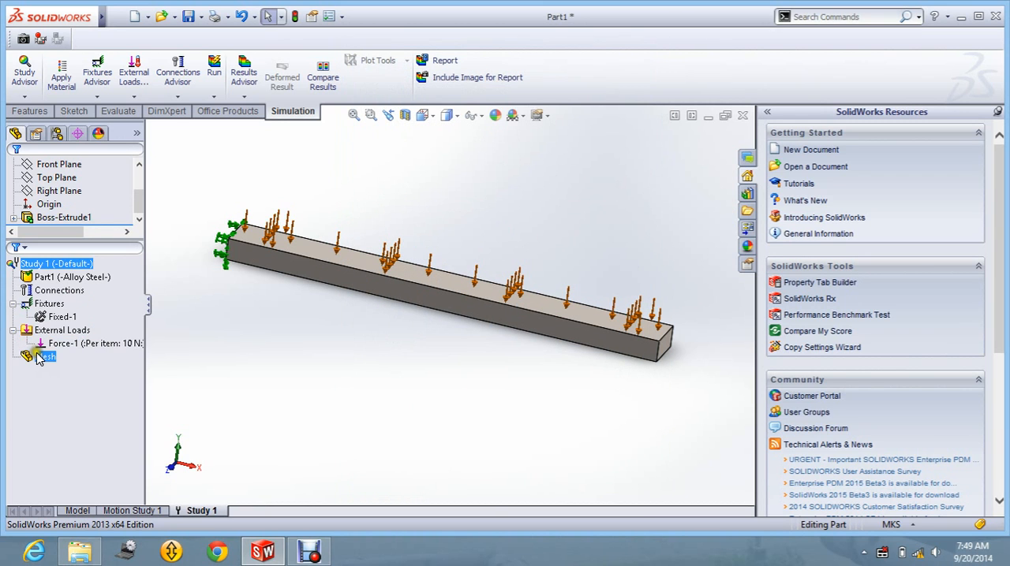
- Create a solid mesh on the beam at default density
right_click(44, 356)
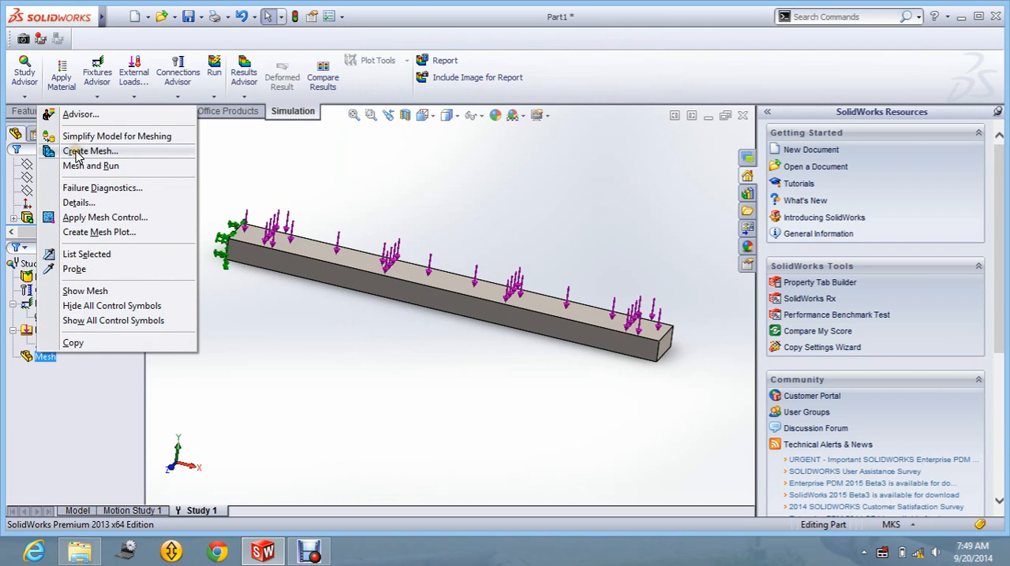
left_click(89, 151)
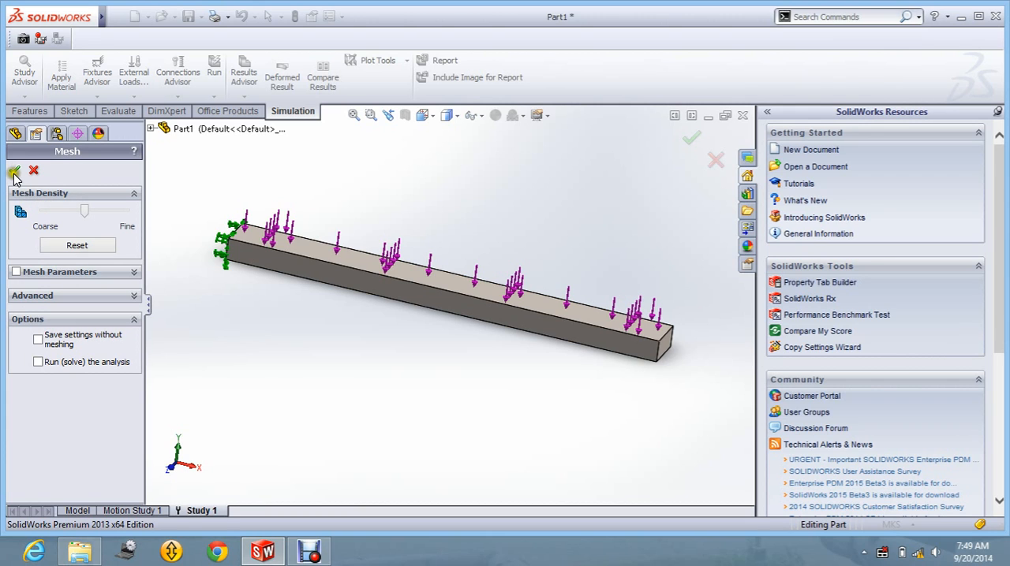
left_click(13, 170)
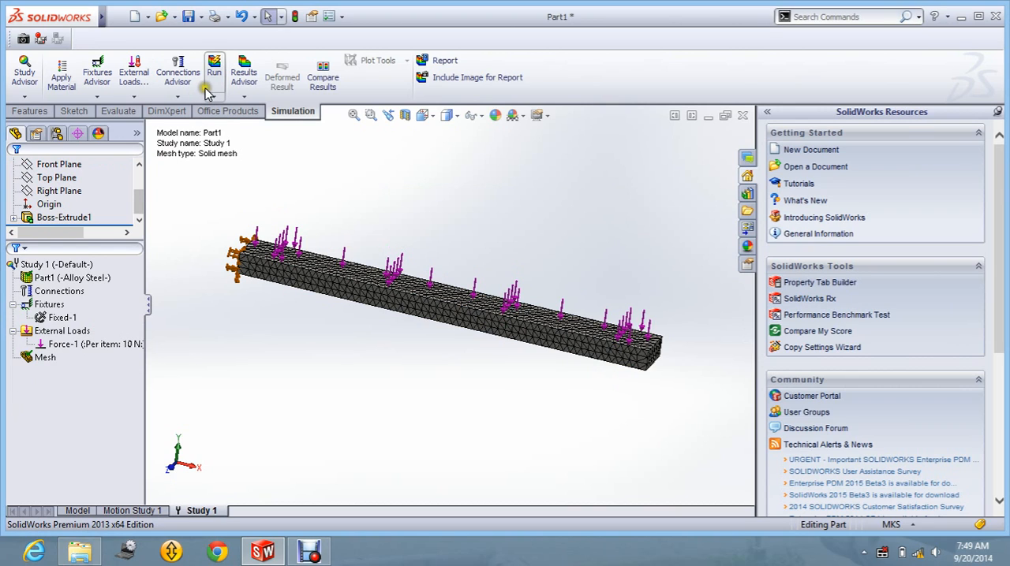
mouse_move(215, 66)
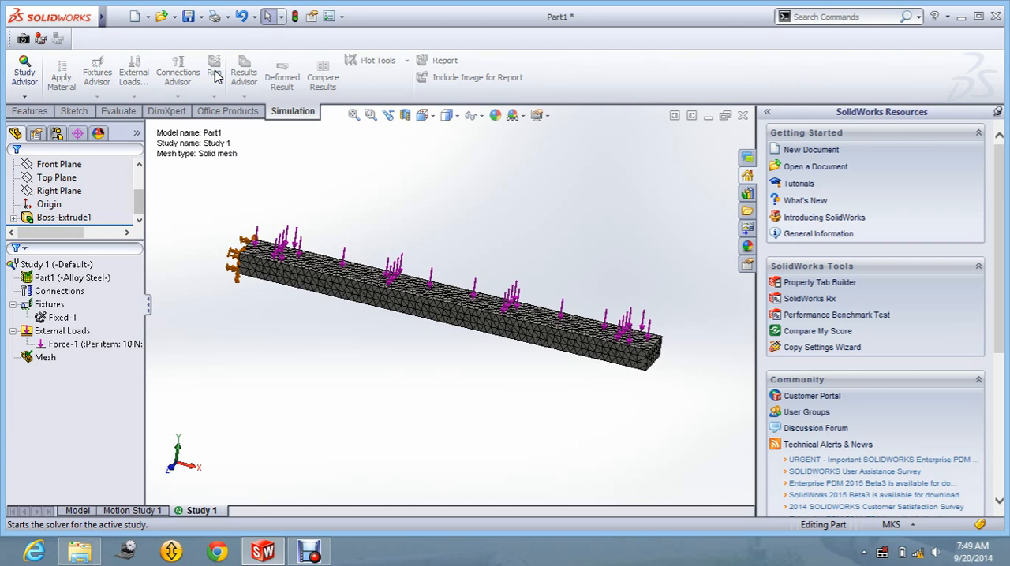
- Run the frequency study to produce five mode shape displacement plots, mode 1 at 42.274 Hz
left_click(215, 71)
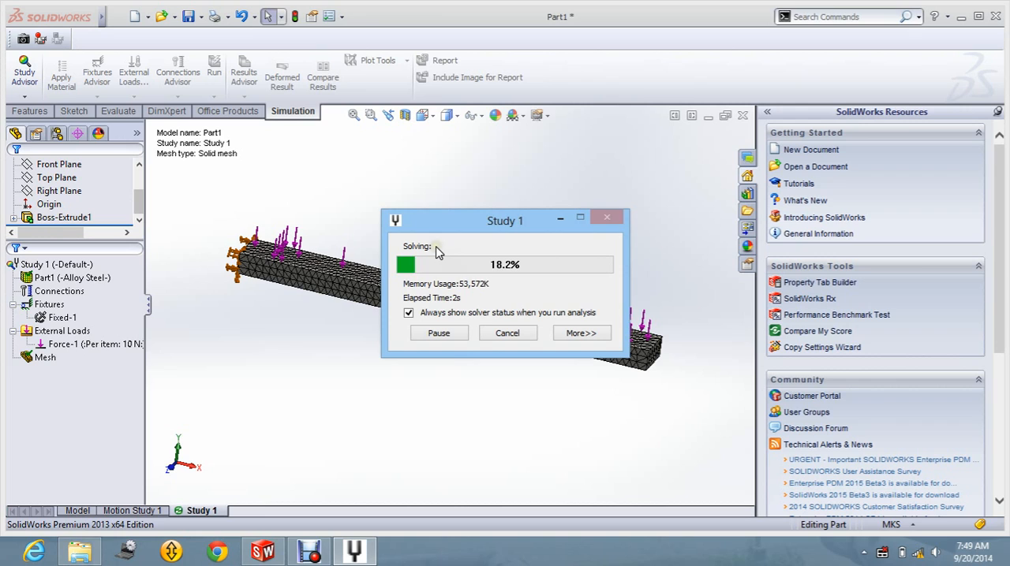
mouse_move(489, 323)
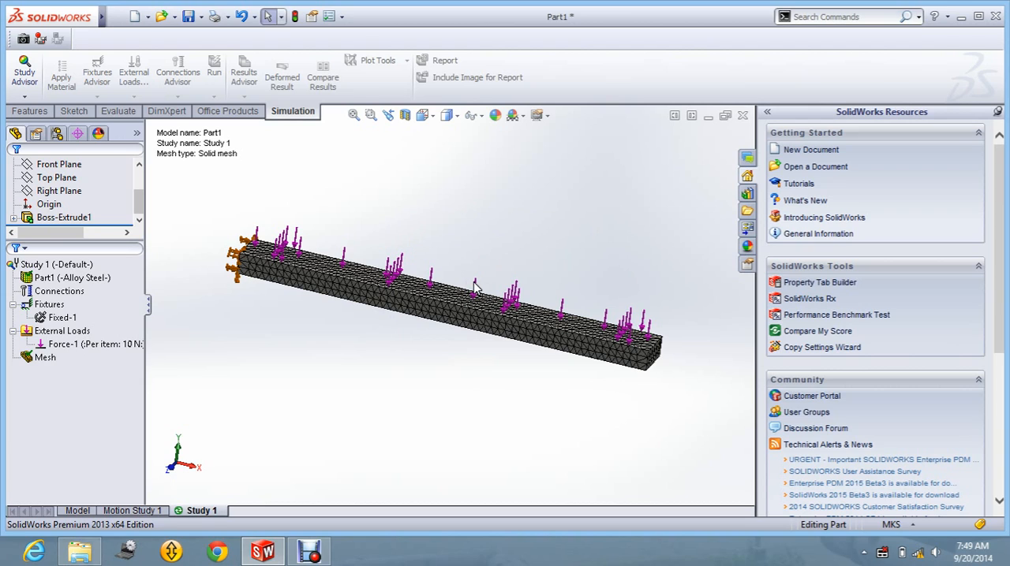
left_click(215, 71)
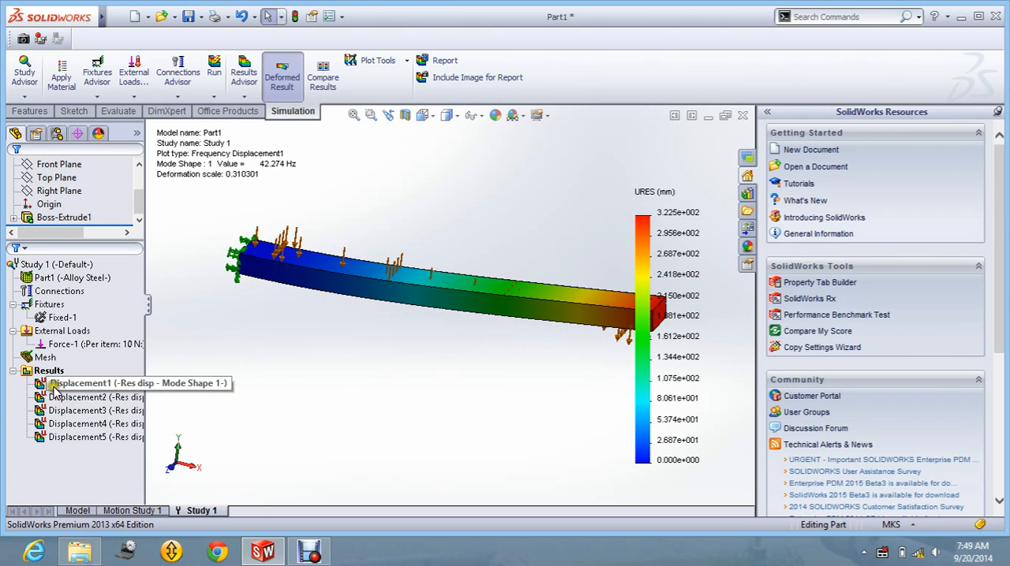
left_click(79, 383)
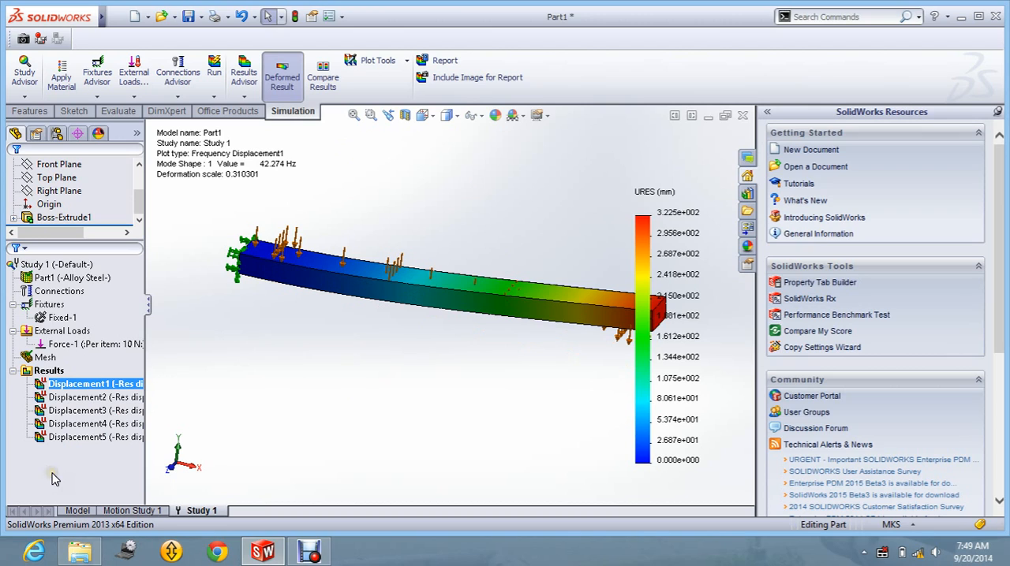
mouse_move(76, 397)
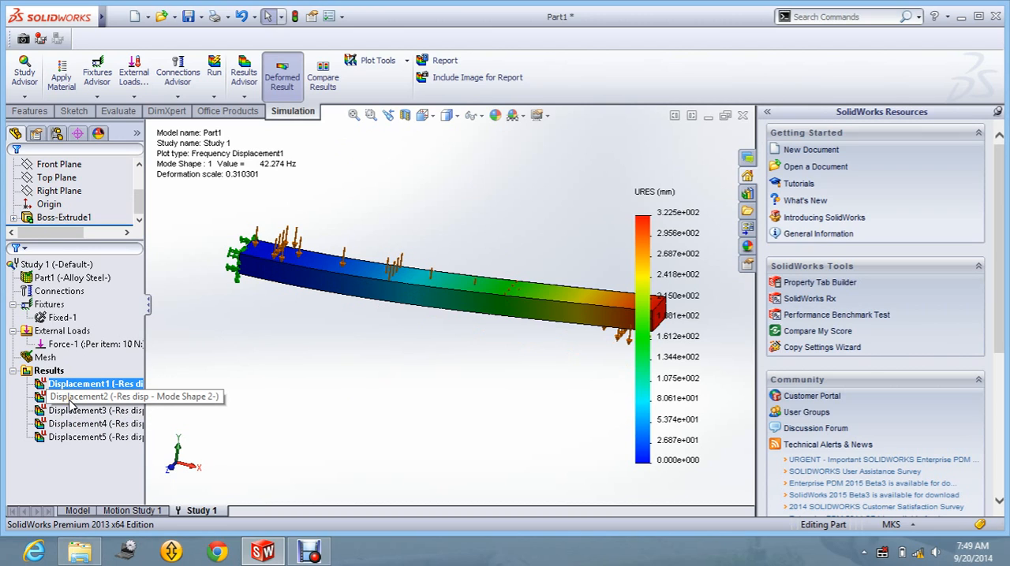
double_click(87, 385)
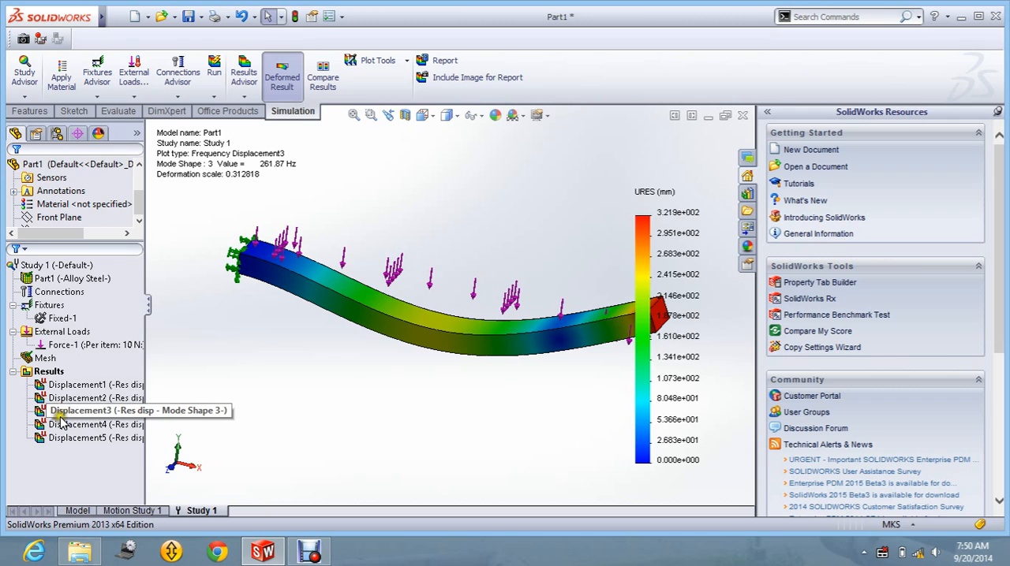
double_click(79, 424)
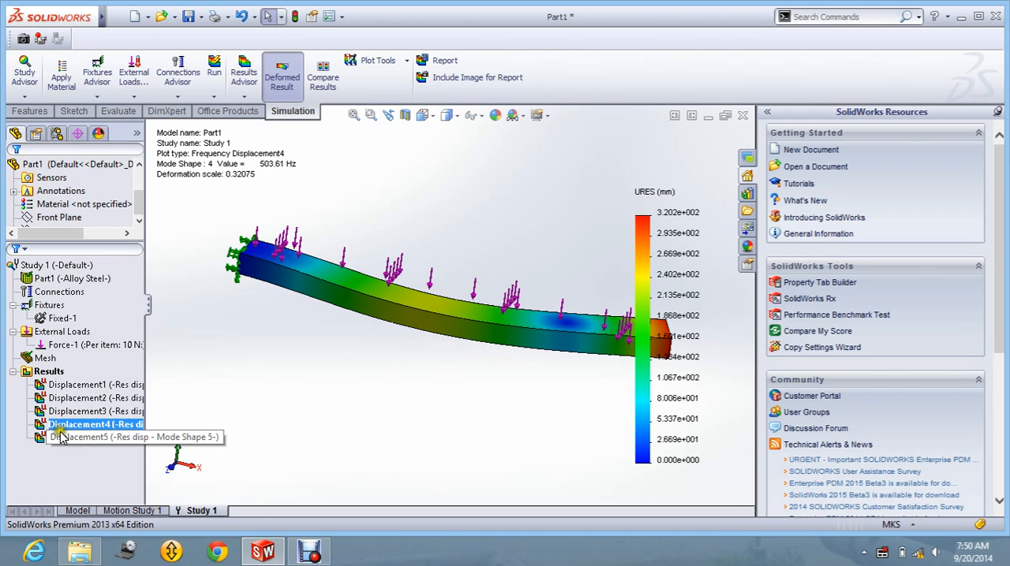
double_click(87, 437)
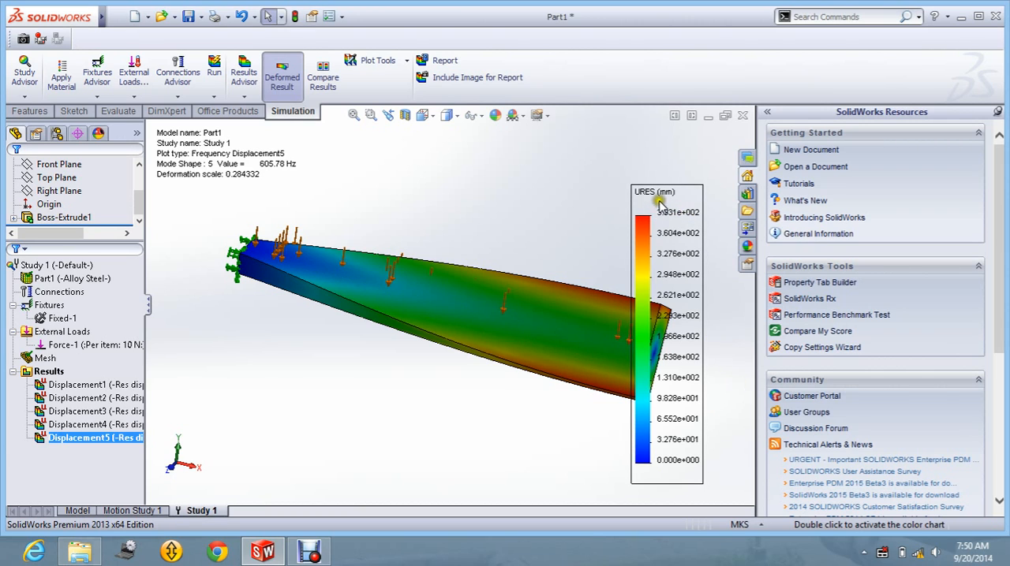
left_click(92, 410)
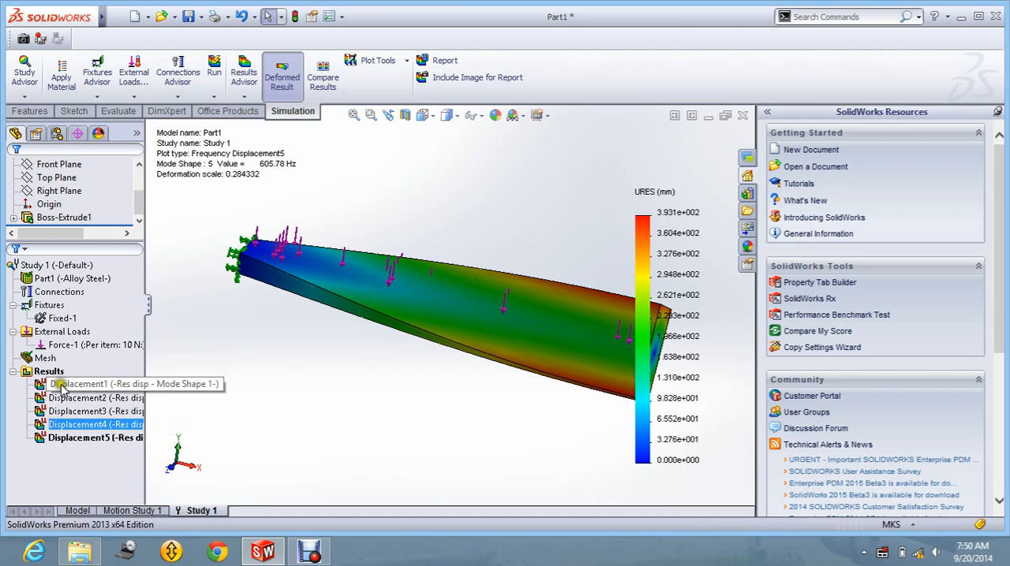
double_click(82, 383)
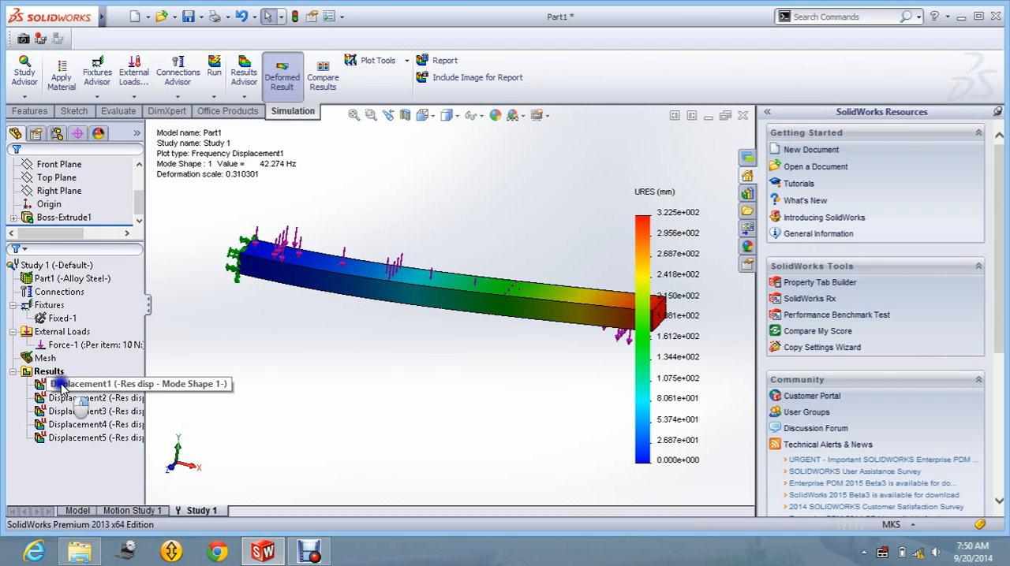
right_click(79, 385)
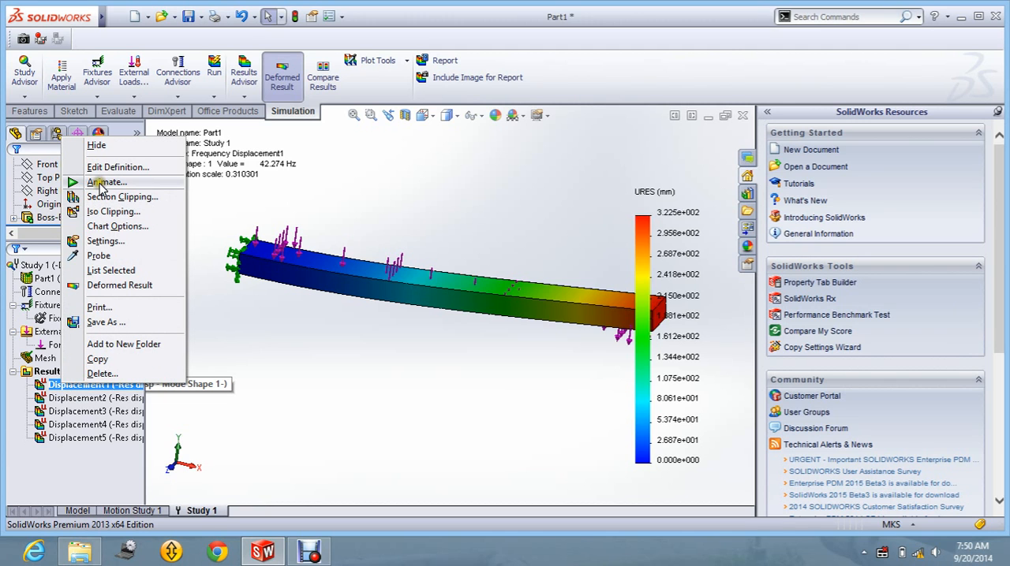
left_click(106, 183)
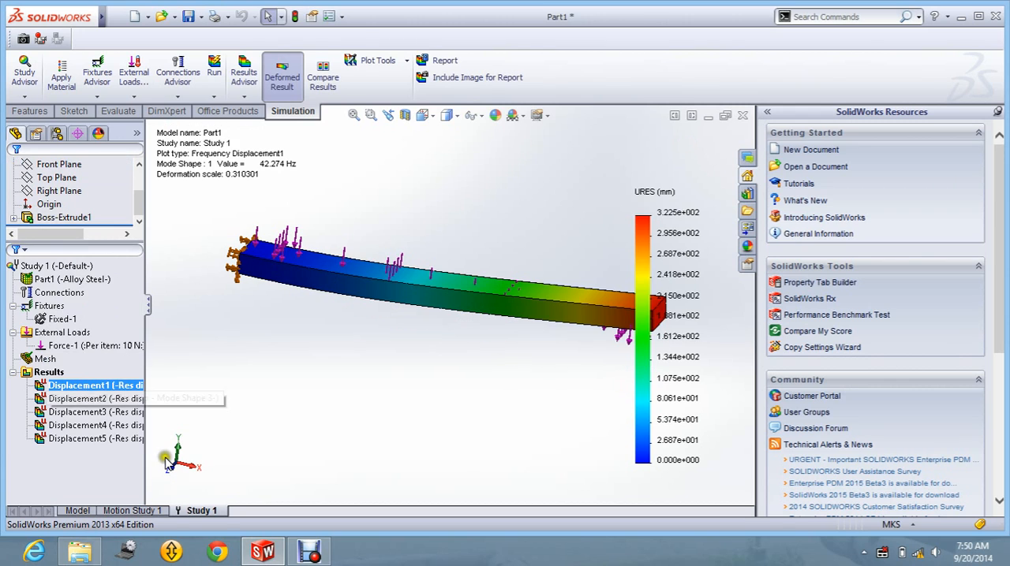
mouse_move(165, 459)
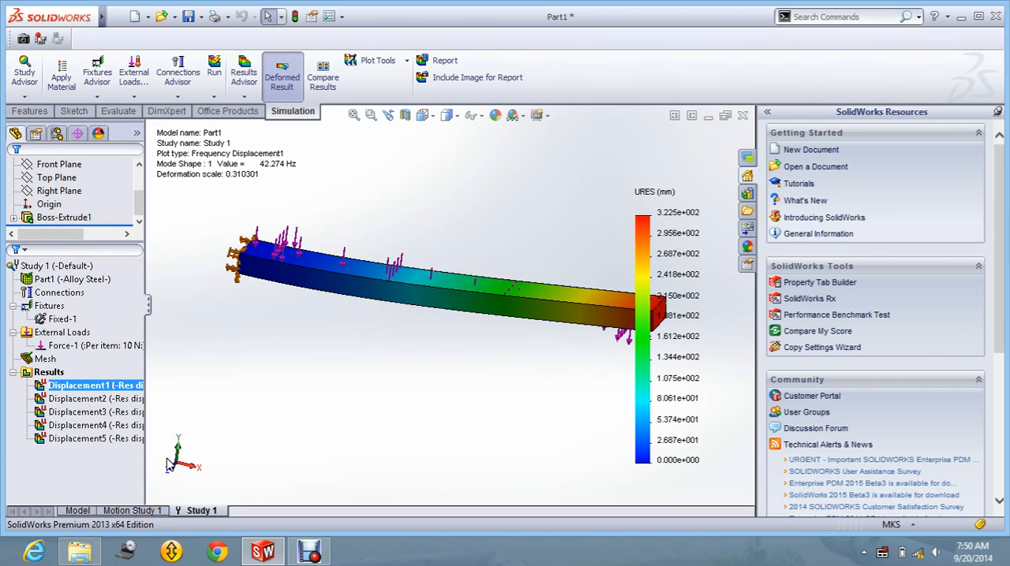